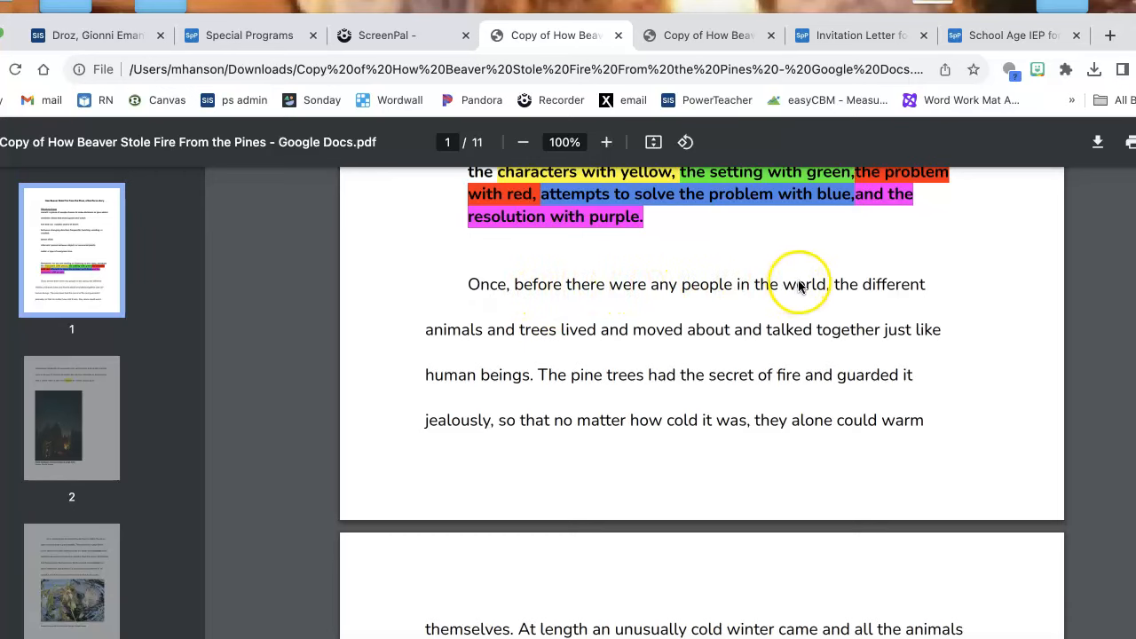
mouse_move(574, 329)
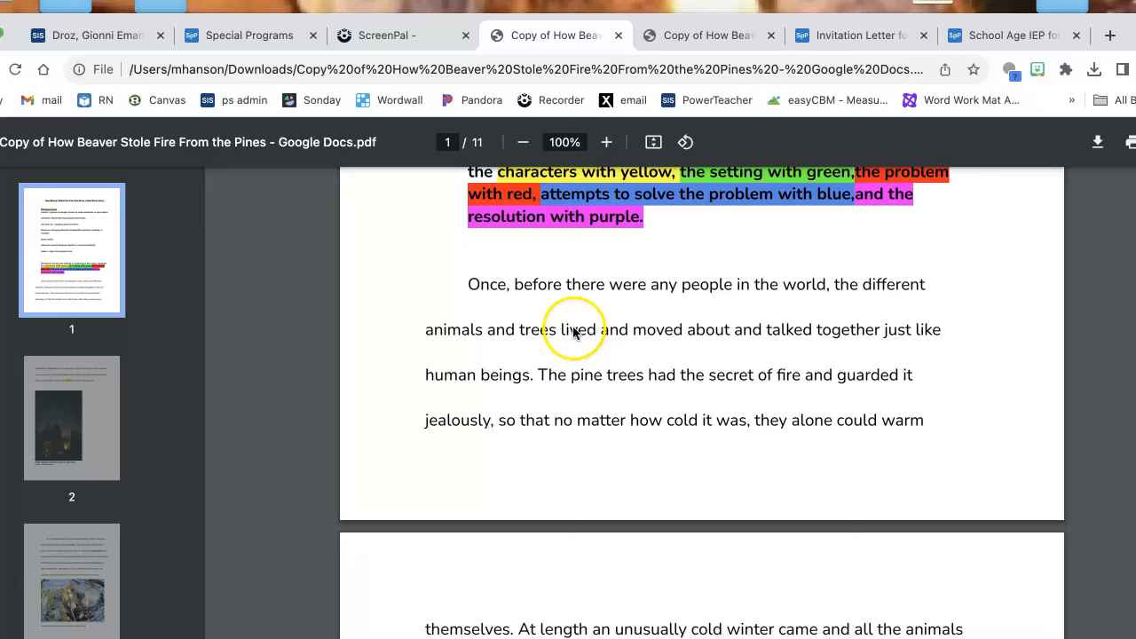
mouse_move(772, 333)
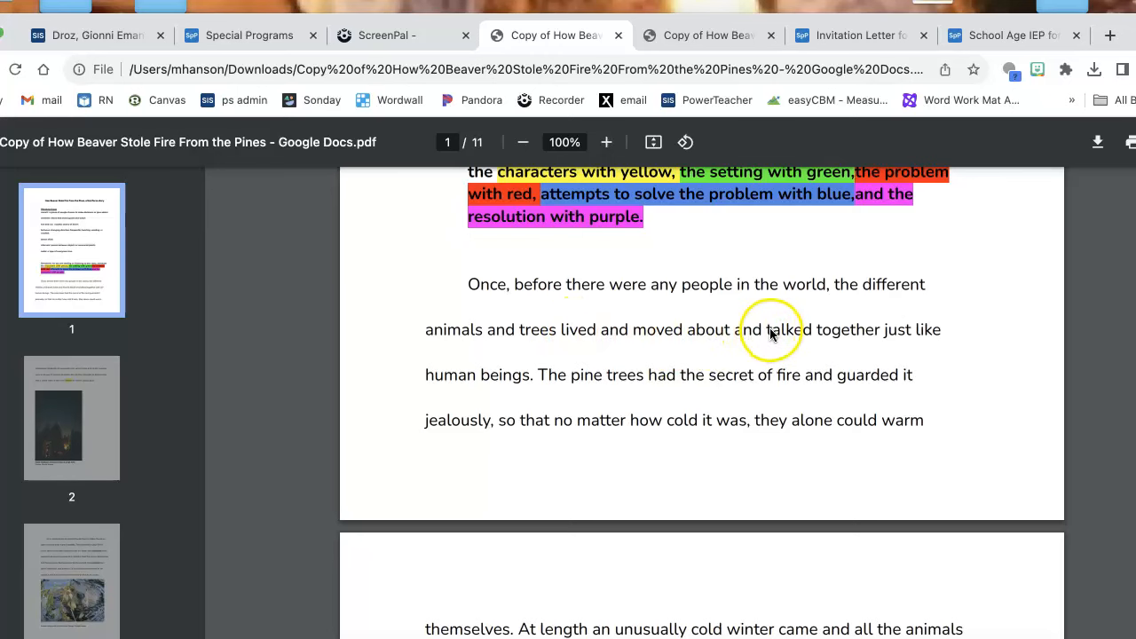
mouse_move(519, 386)
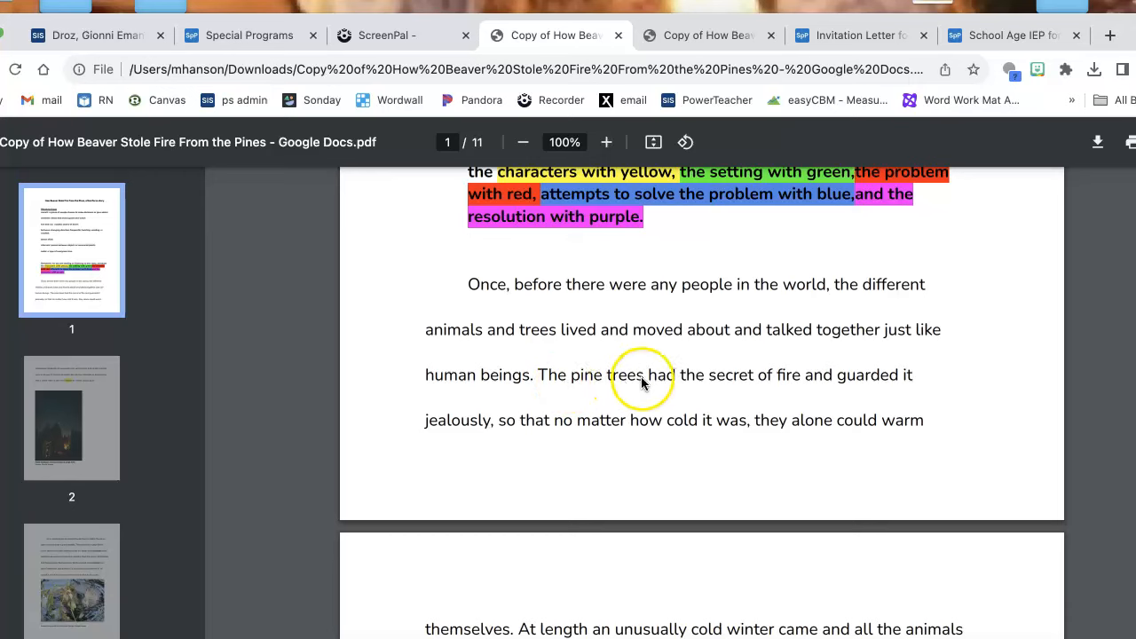
mouse_move(795, 379)
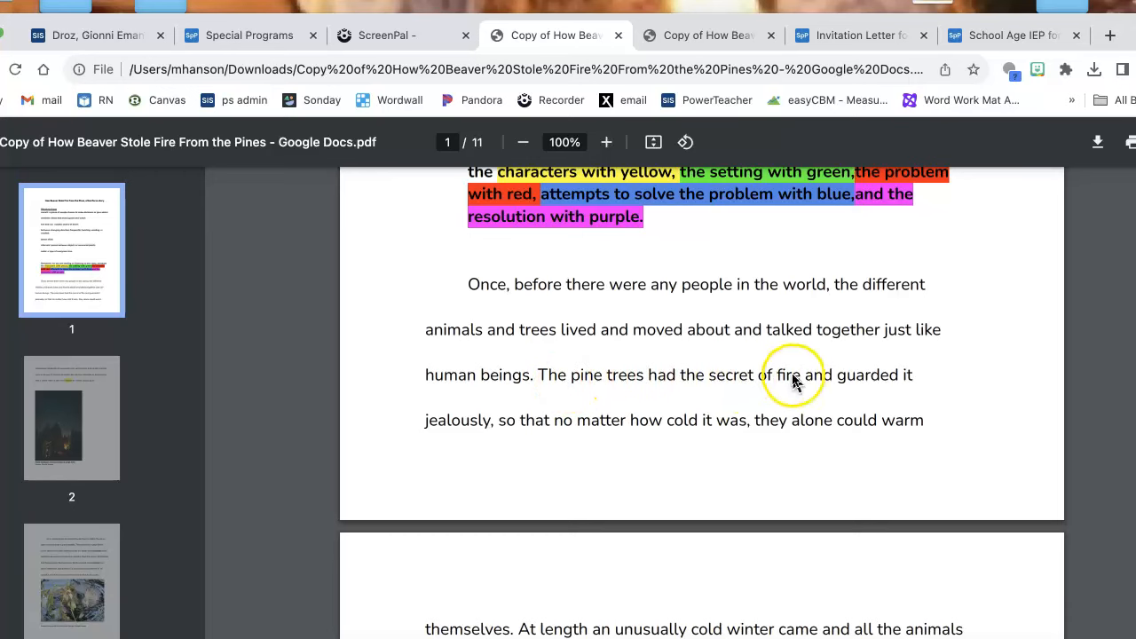
mouse_move(459, 427)
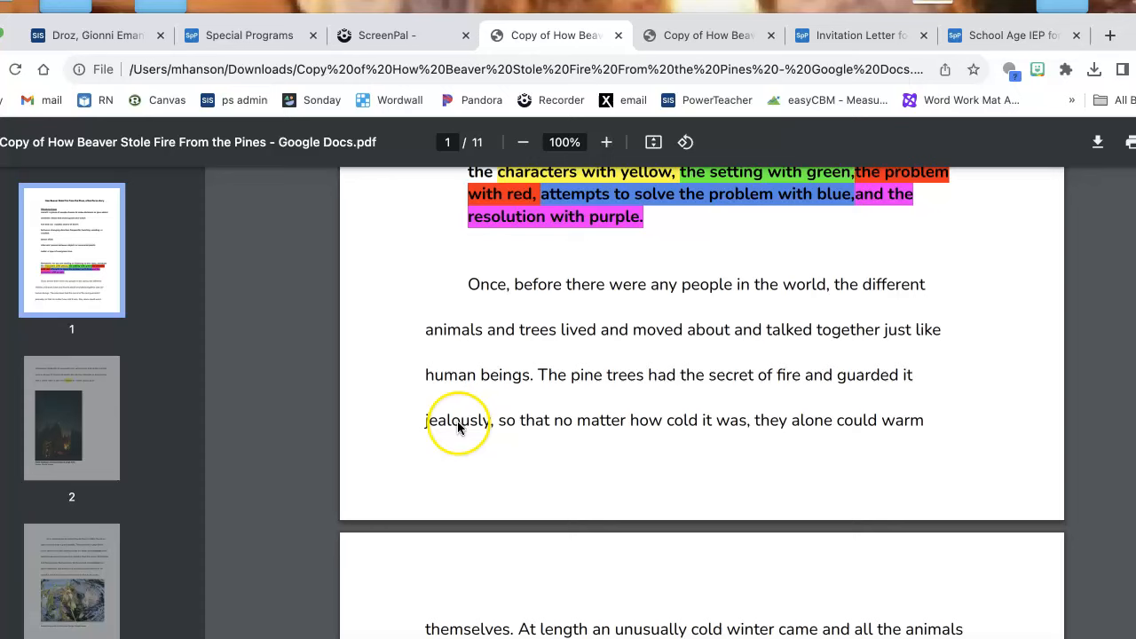
mouse_move(750, 430)
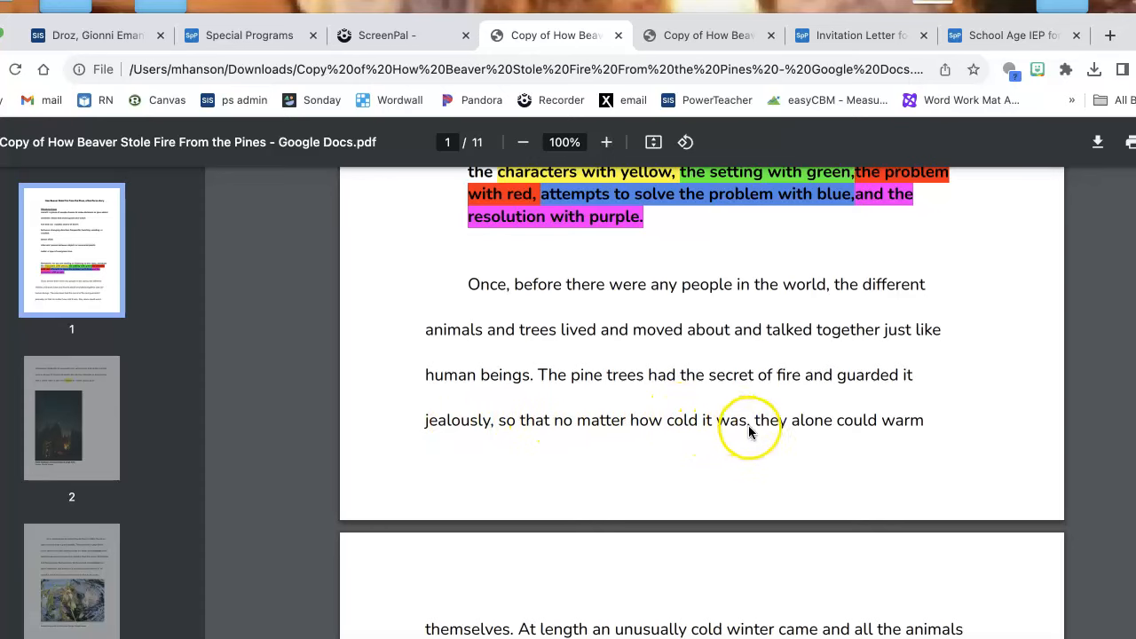
scroll("down", 3)
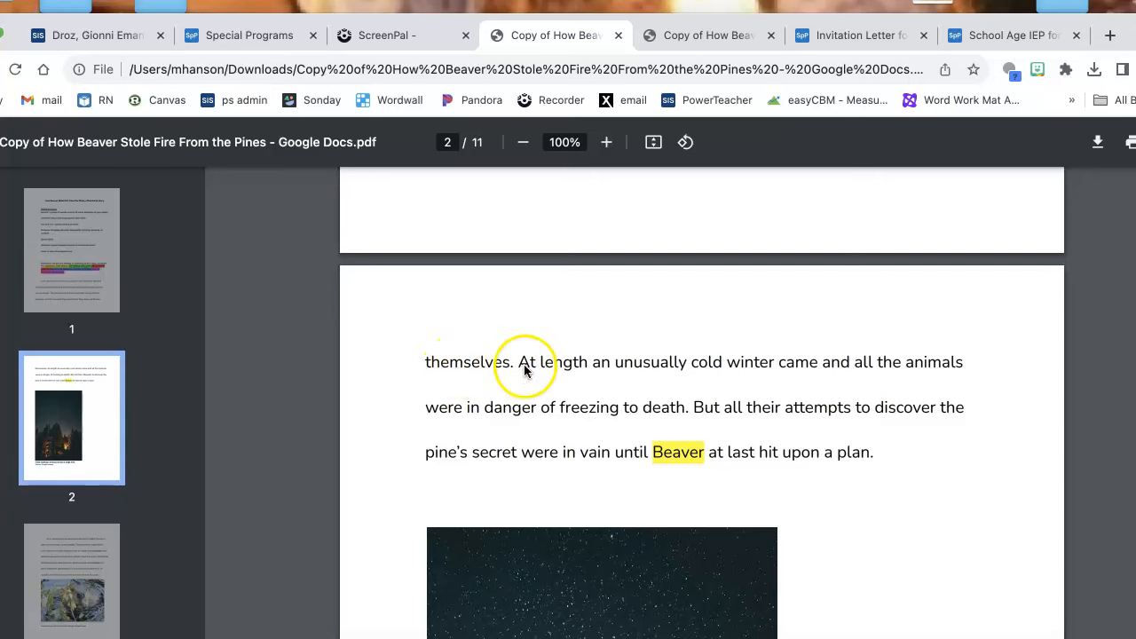
mouse_move(797, 369)
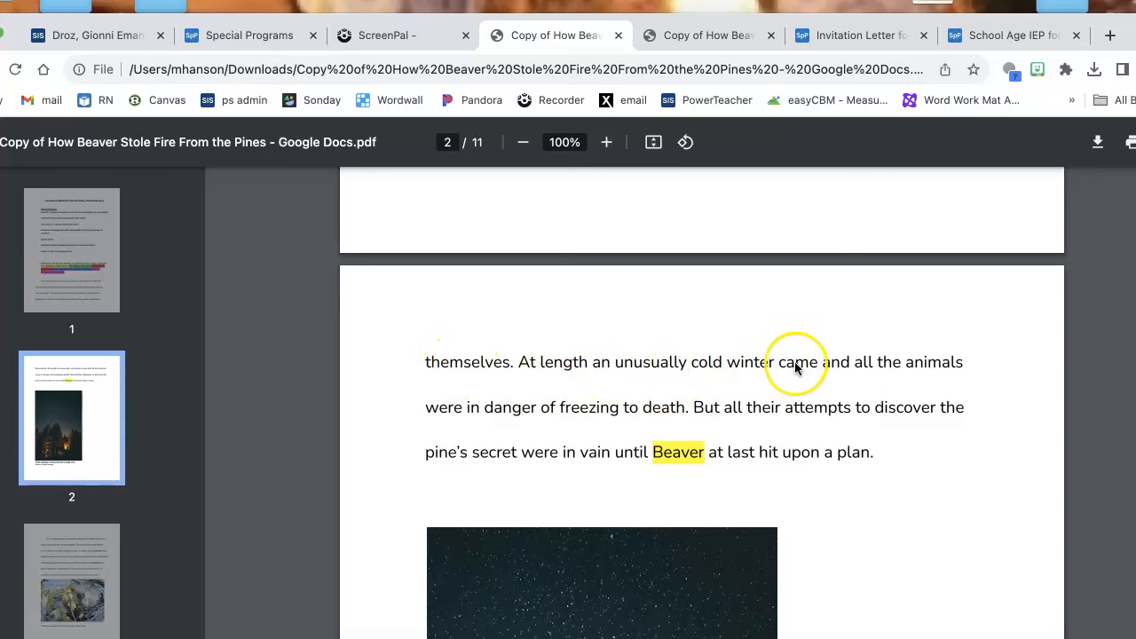
mouse_move(445, 423)
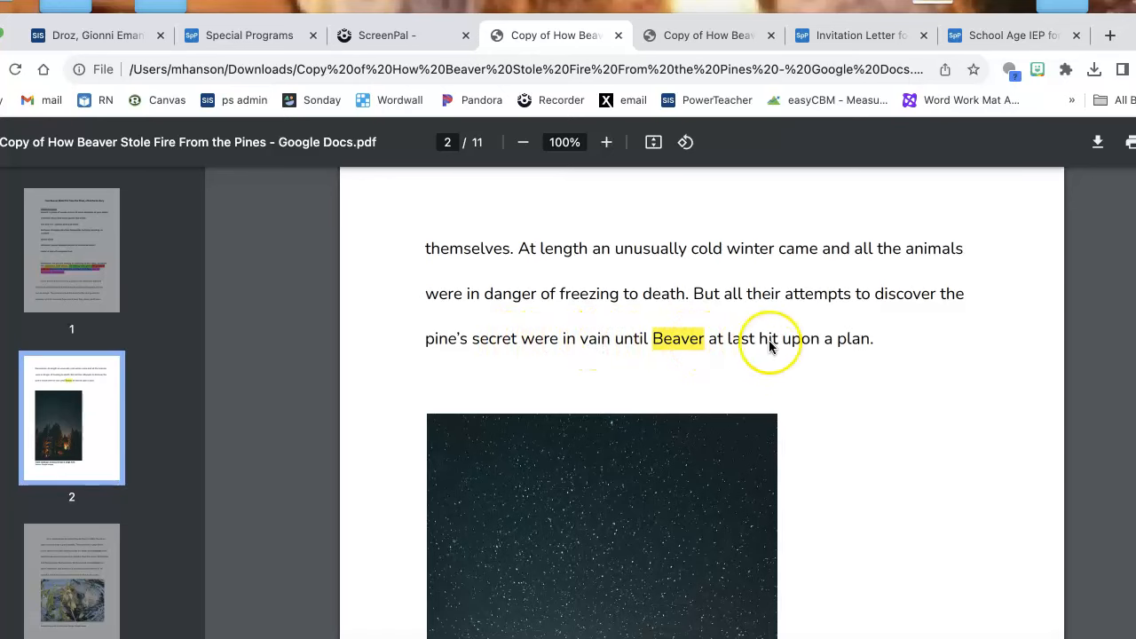
scroll("down", 3)
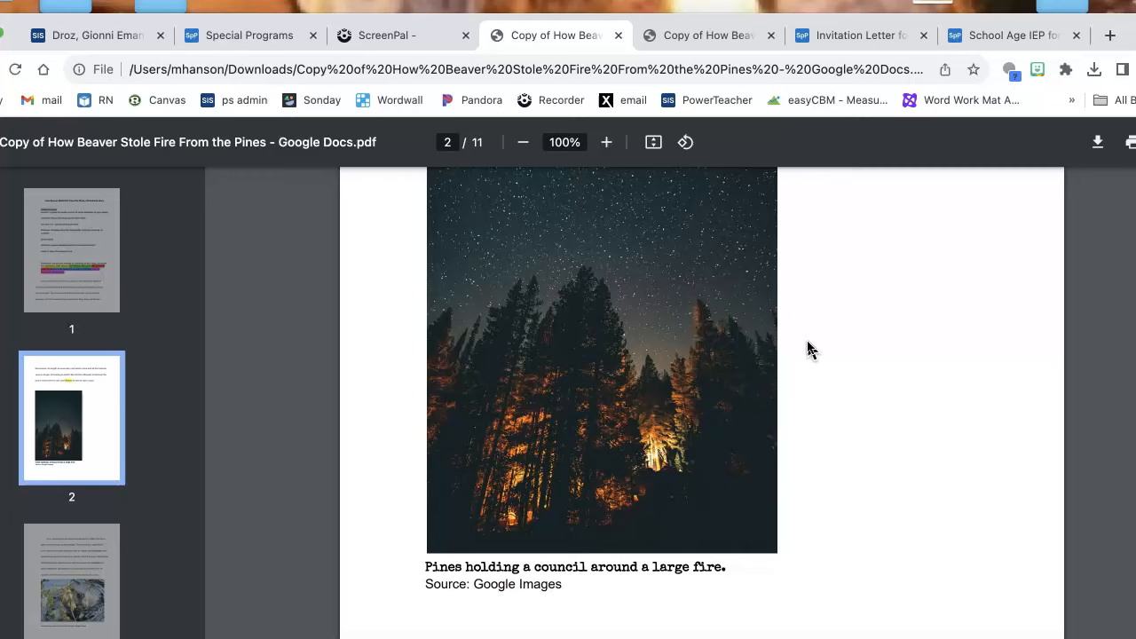
scroll("down", 3)
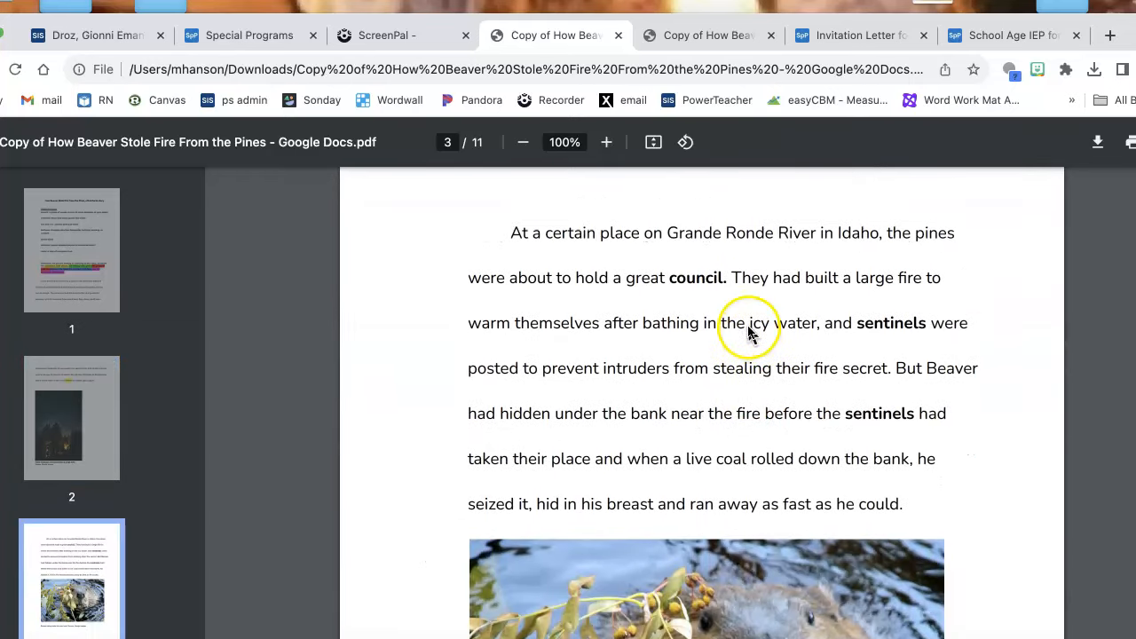
mouse_move(728, 235)
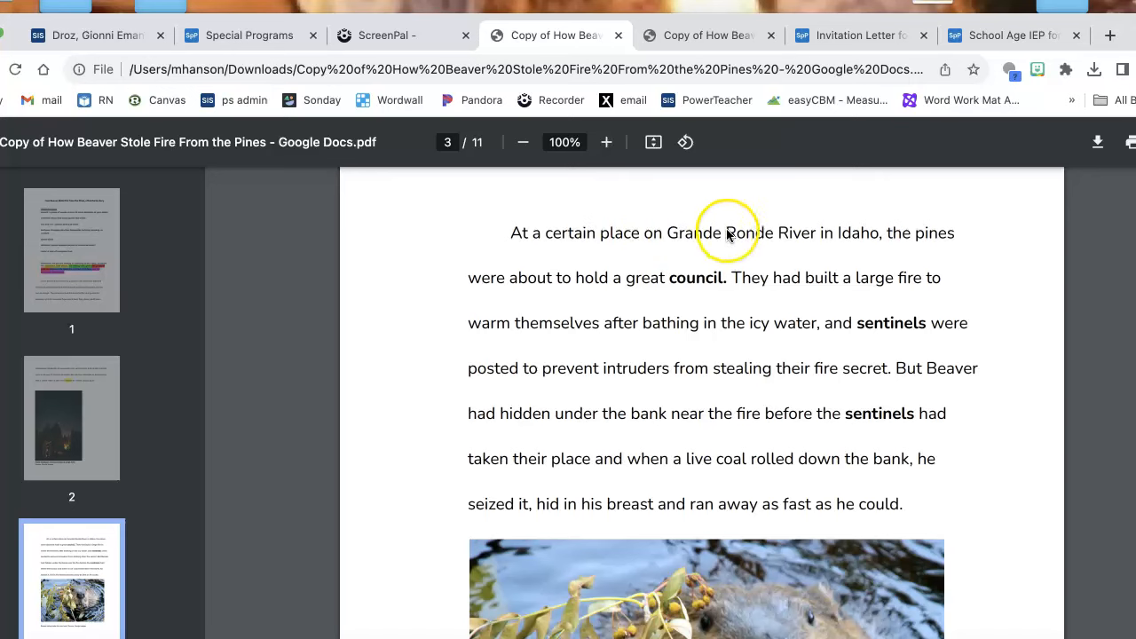
mouse_move(881, 239)
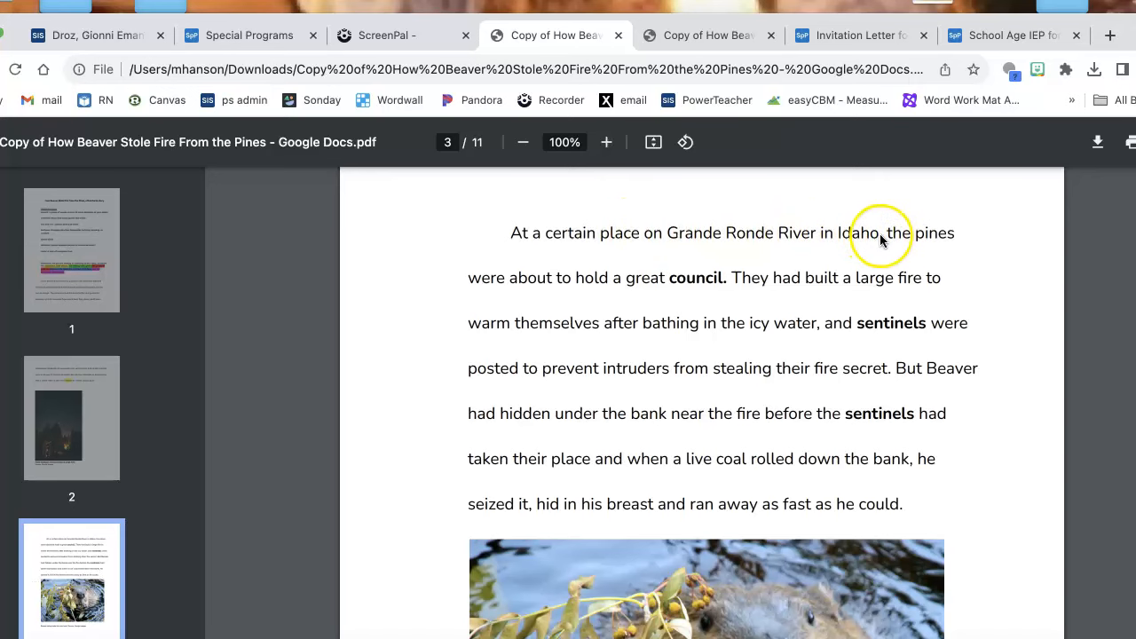
mouse_move(665, 283)
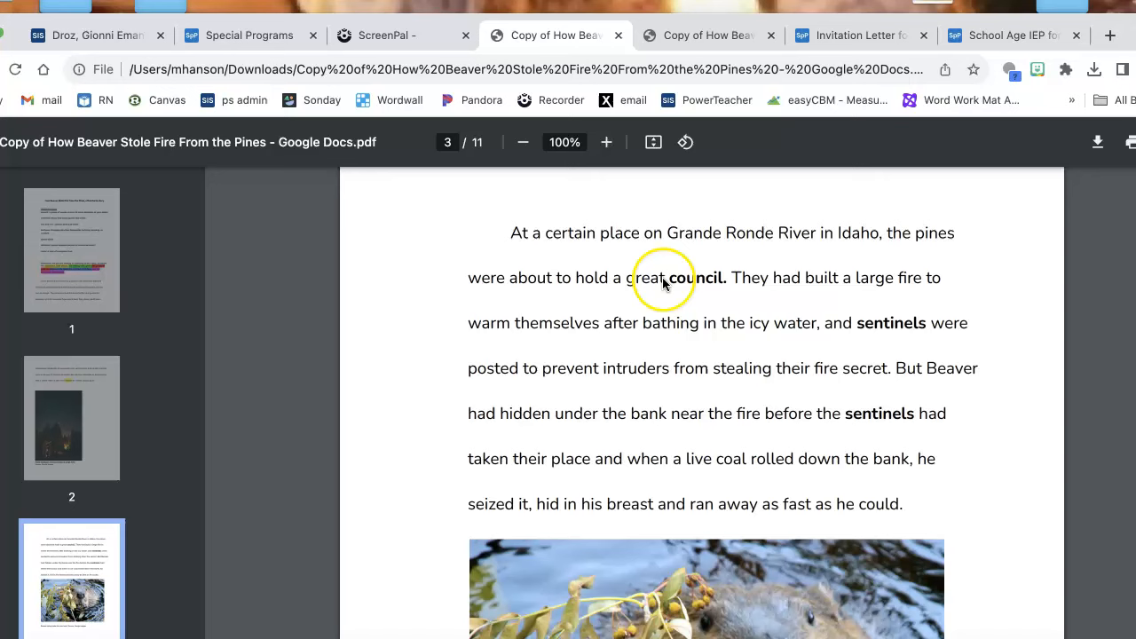
mouse_move(835, 278)
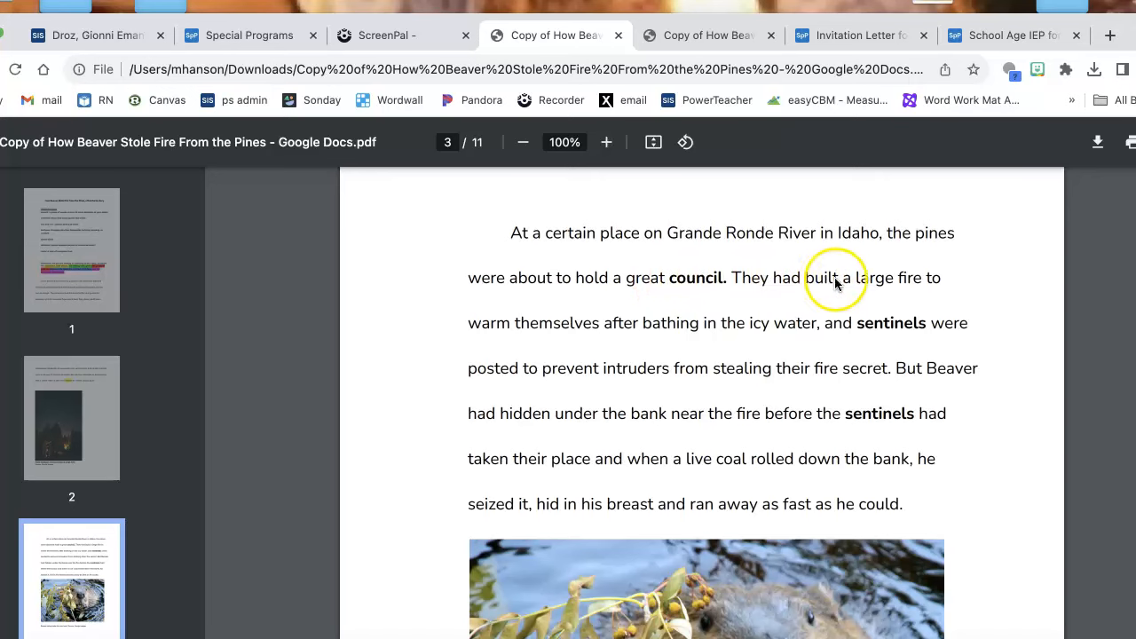
mouse_move(584, 331)
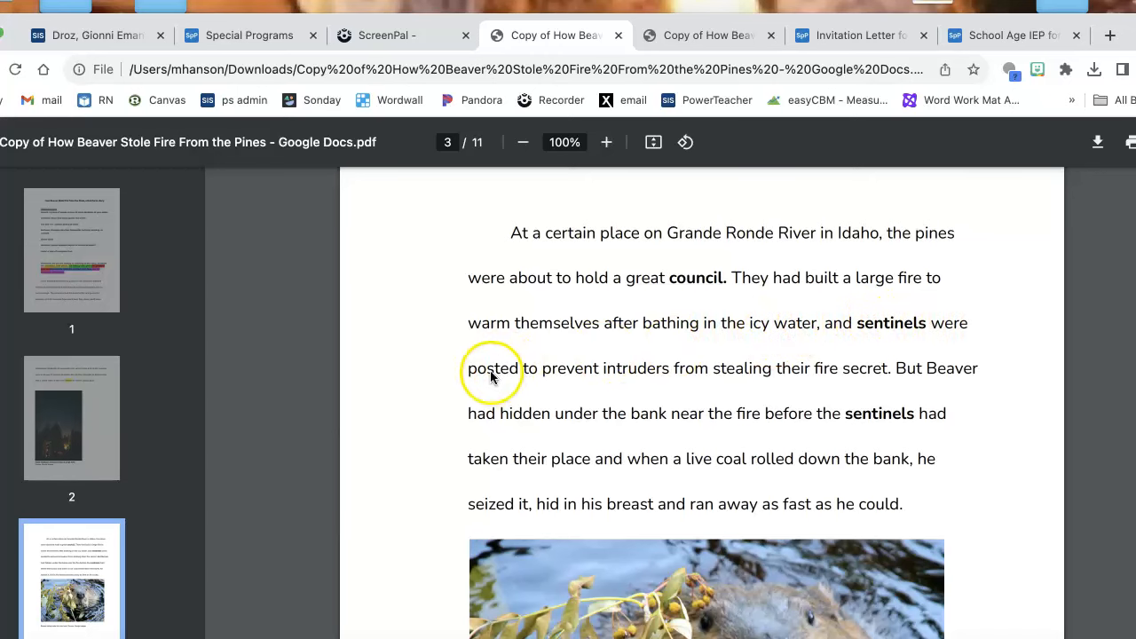
mouse_move(766, 364)
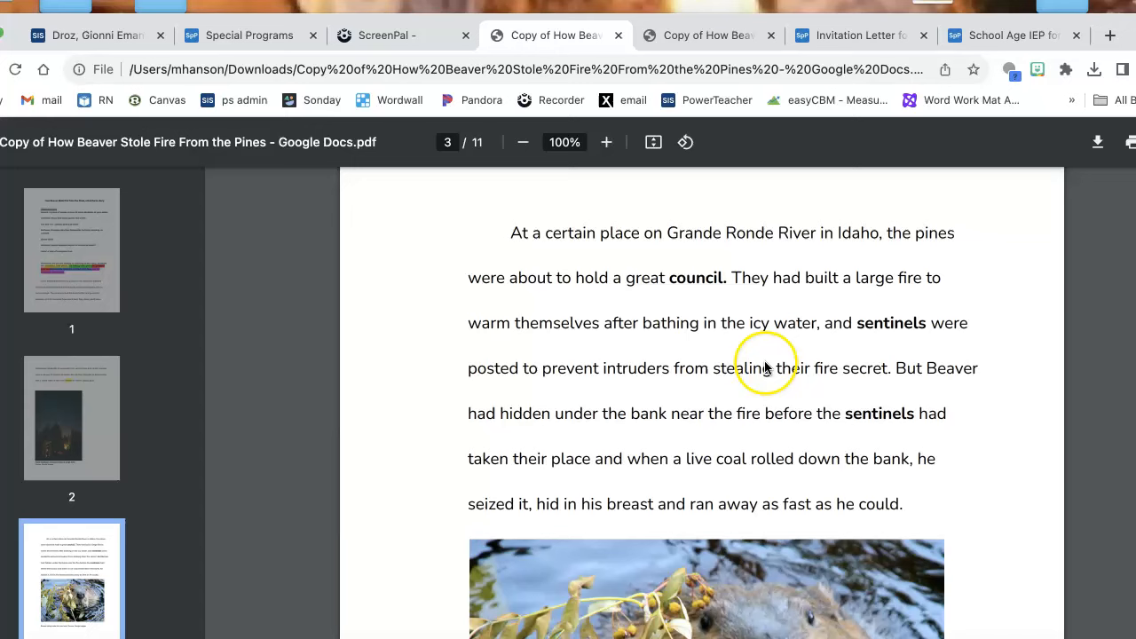
scroll("down", 3)
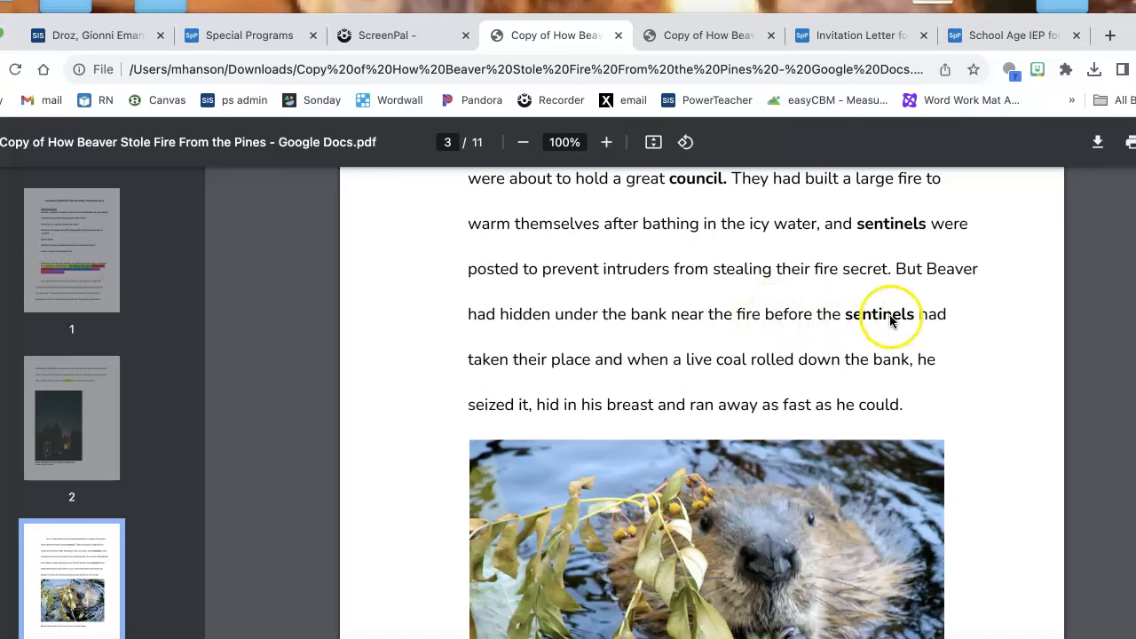
mouse_move(595, 367)
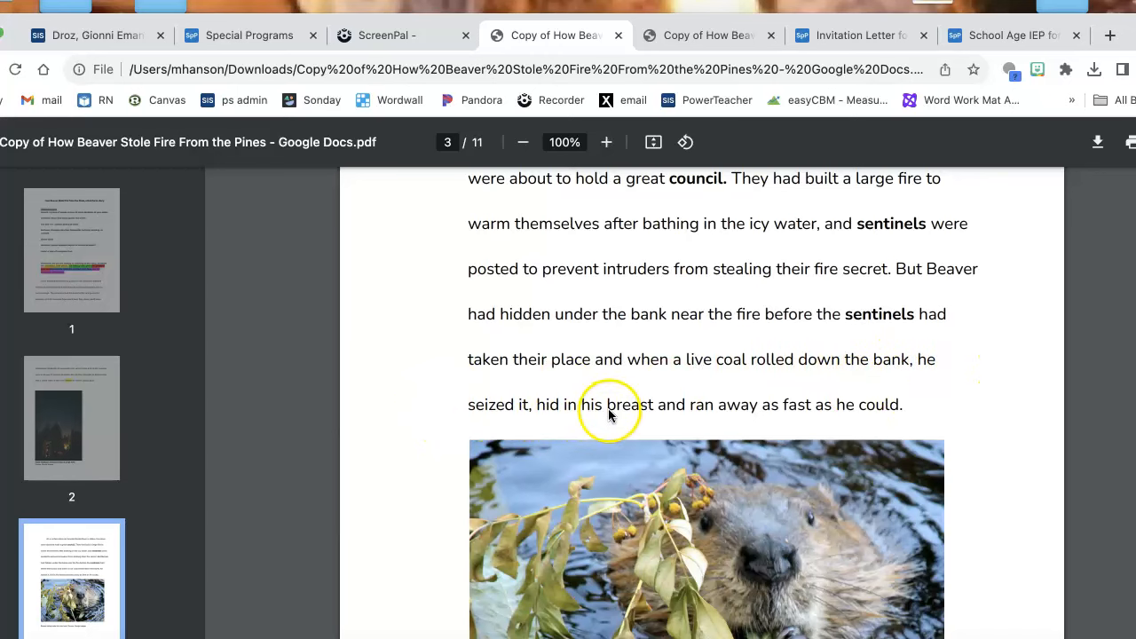
mouse_move(849, 413)
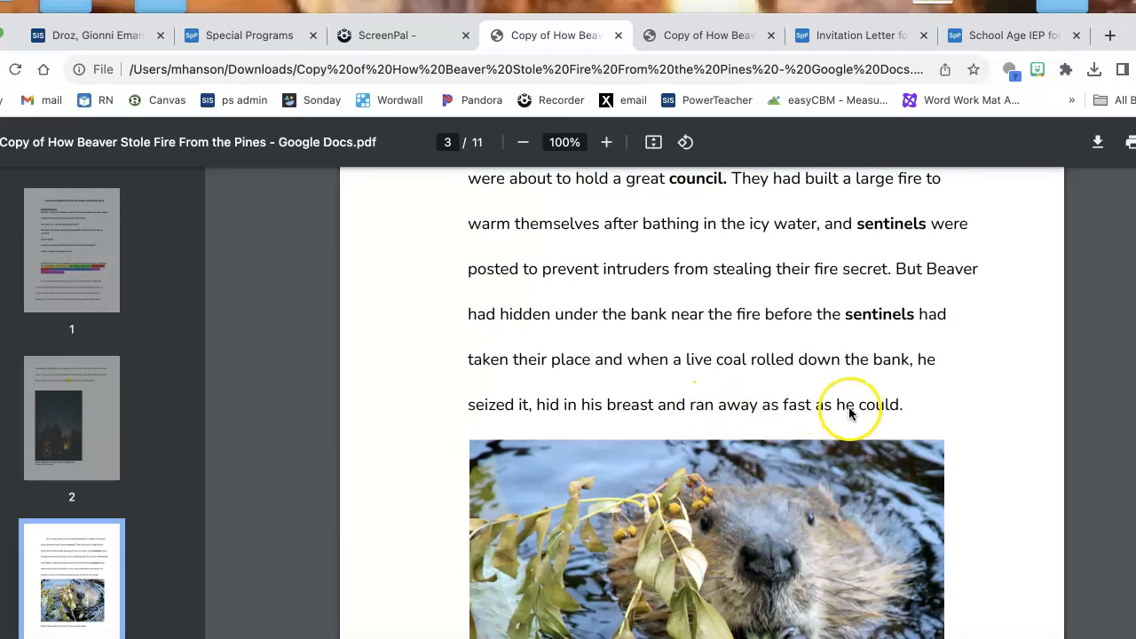
scroll("down", 3)
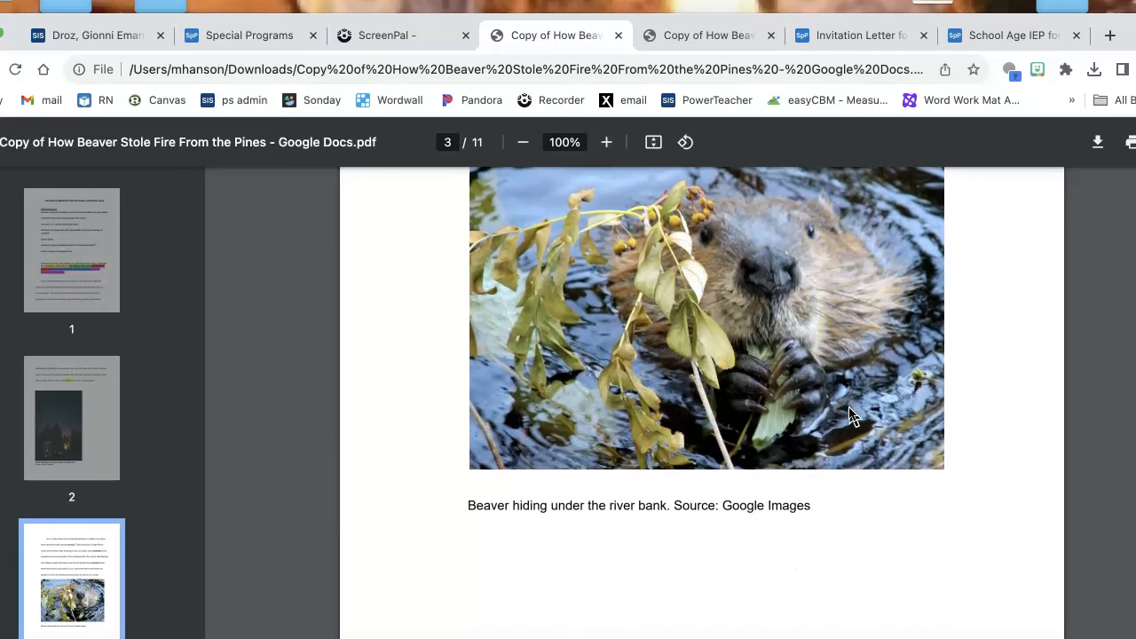
scroll("down", 3)
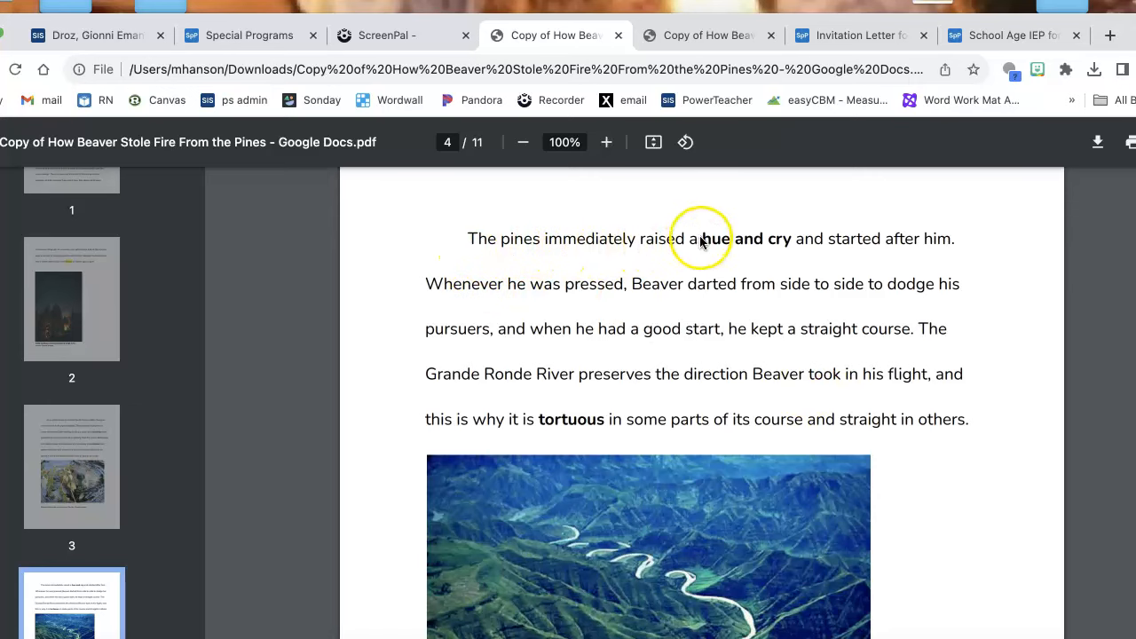
mouse_move(963, 233)
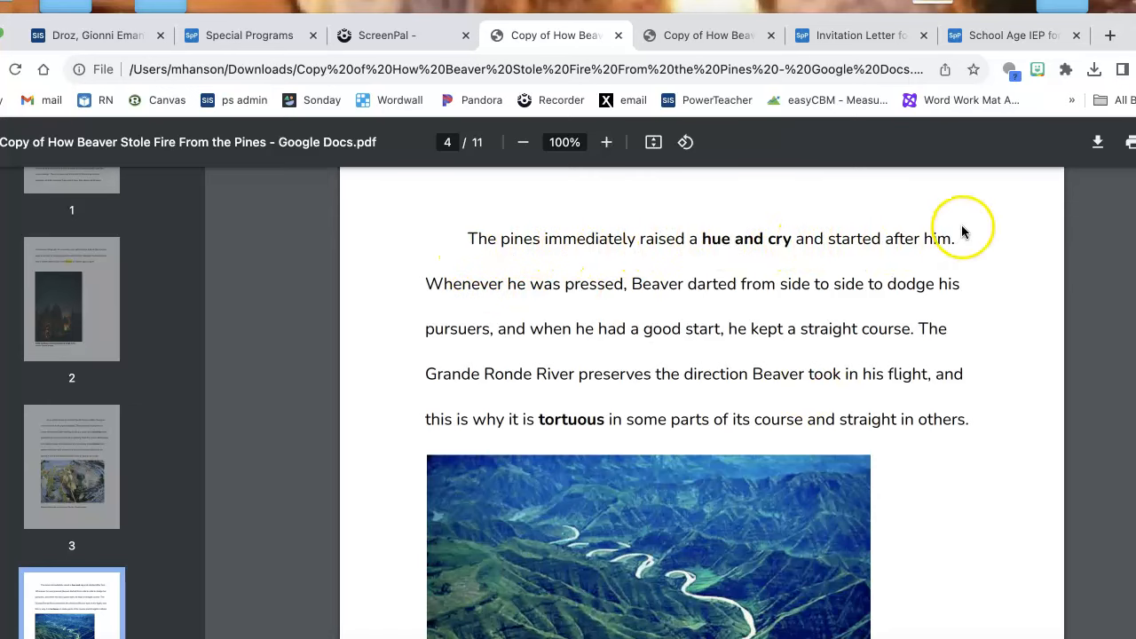
mouse_move(577, 297)
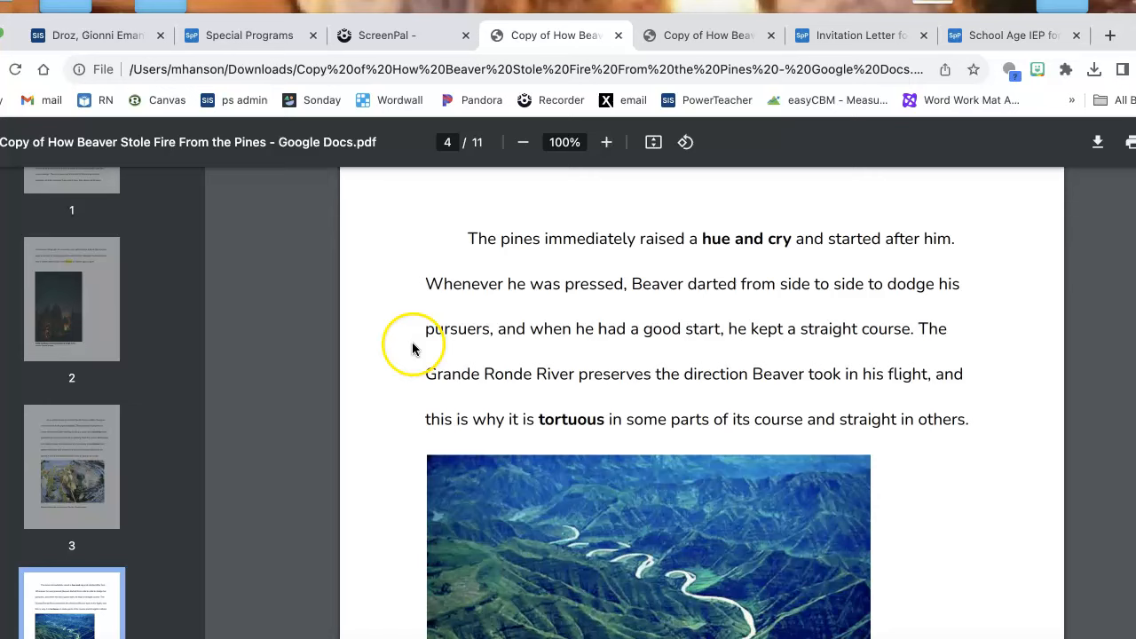
mouse_move(675, 335)
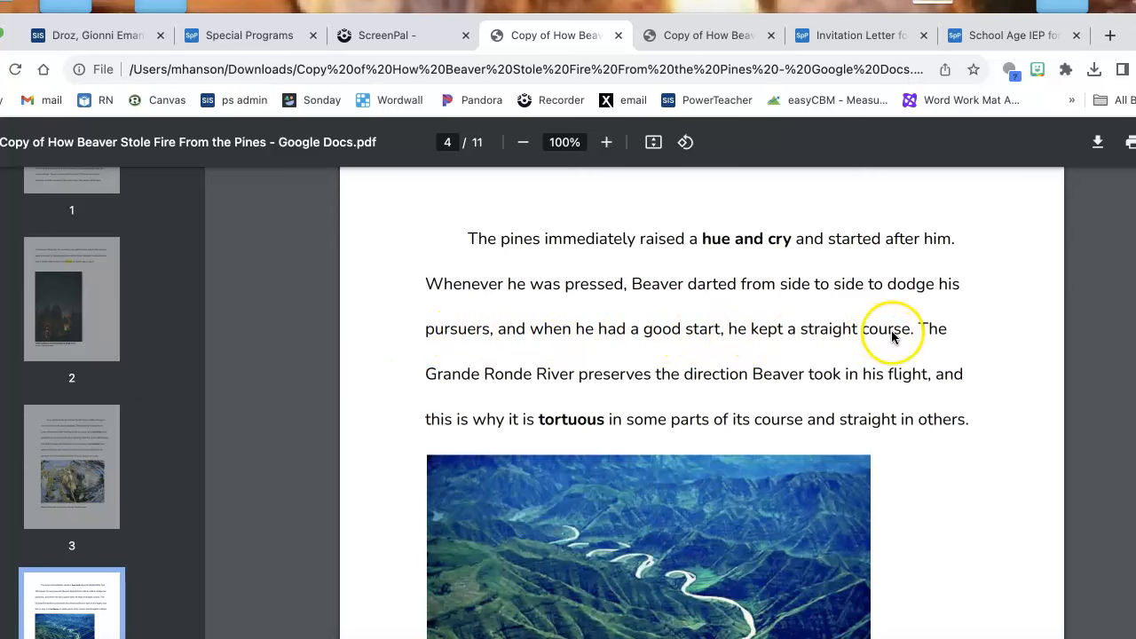
mouse_move(506, 379)
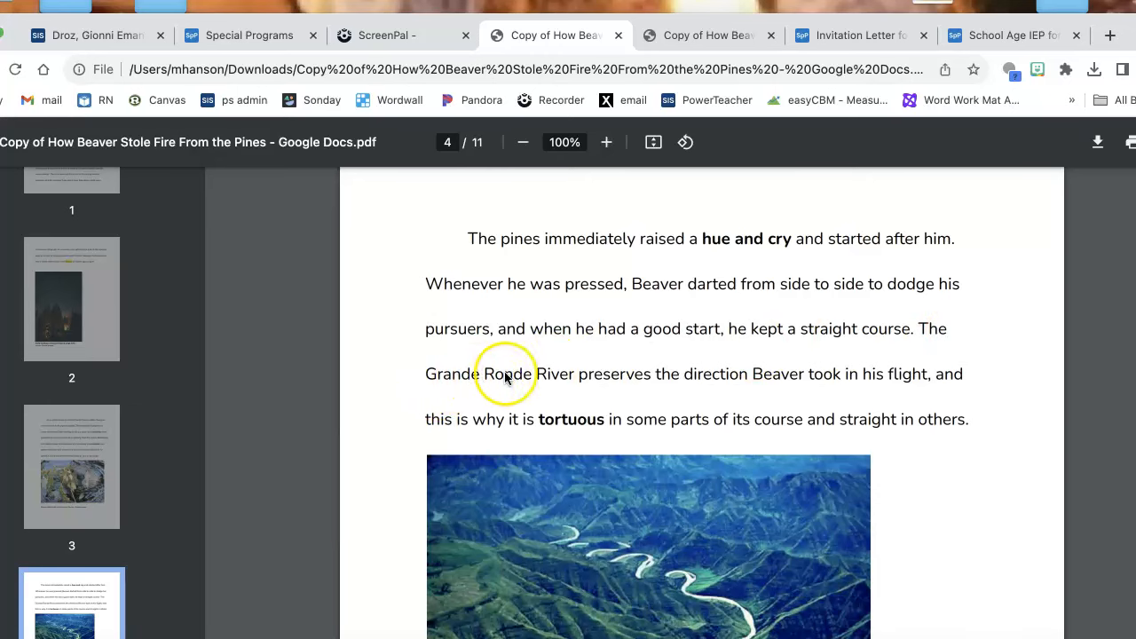
mouse_move(753, 374)
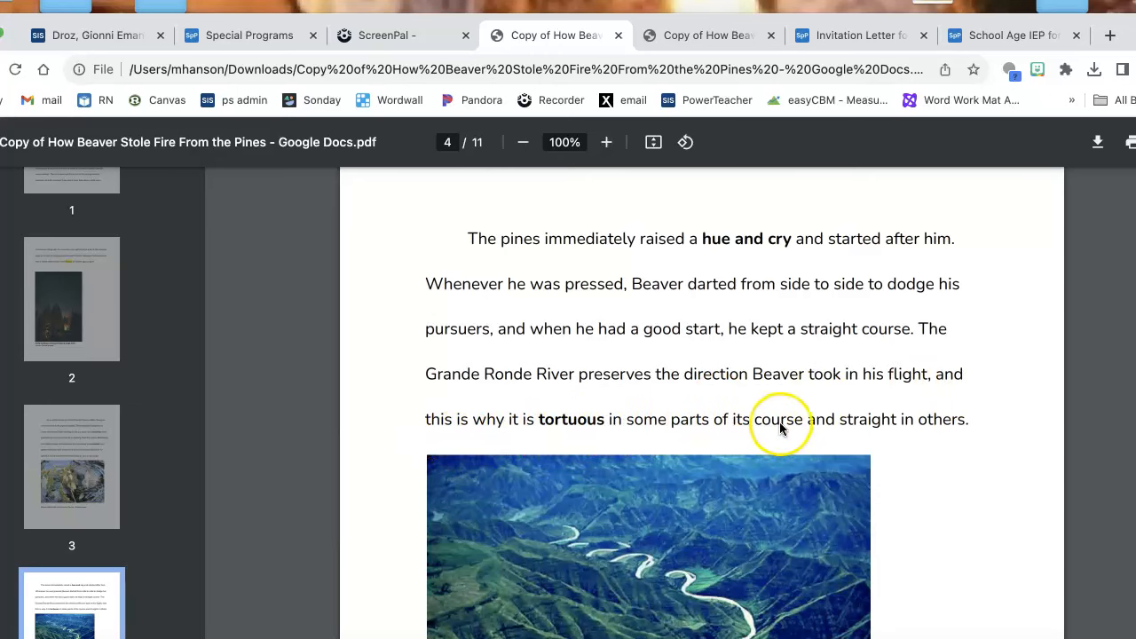
scroll("down", 3)
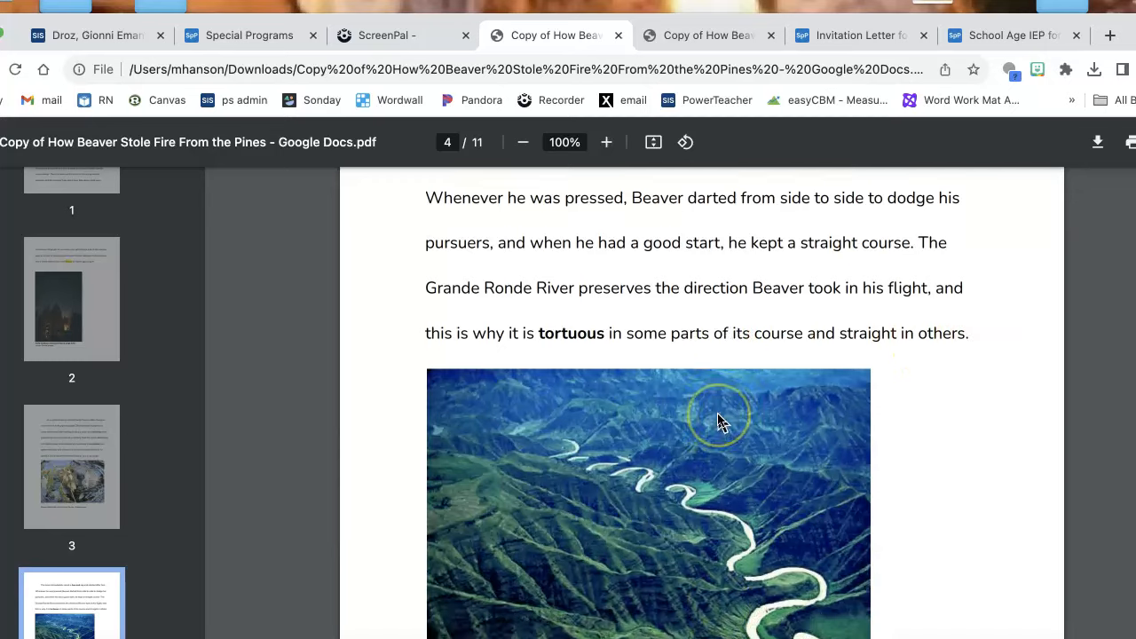
scroll("down", 3)
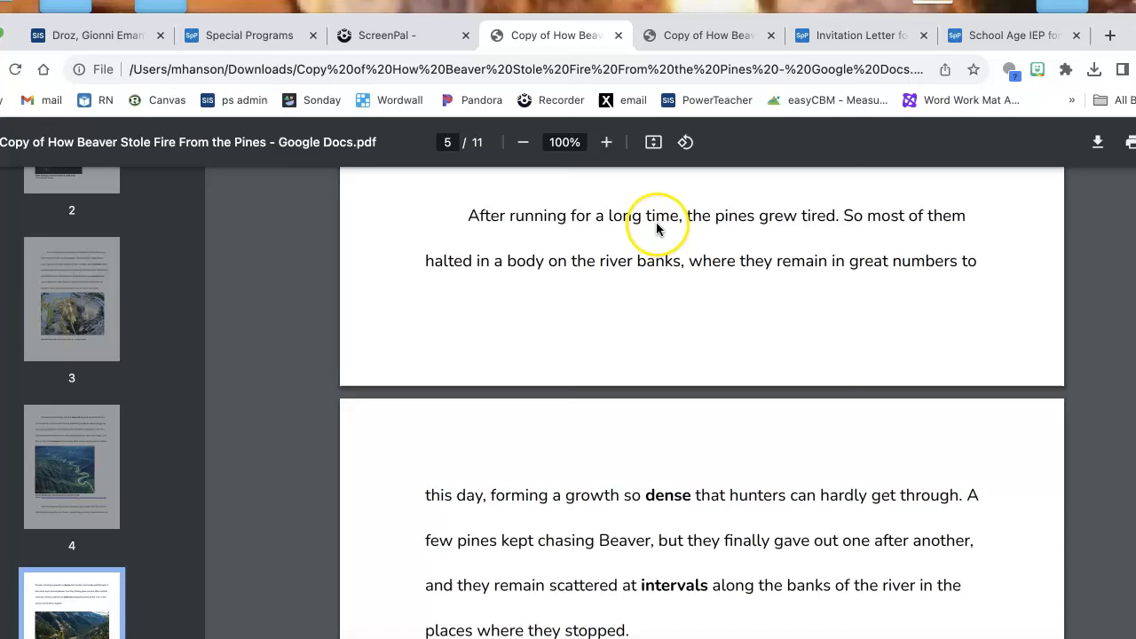
mouse_move(826, 218)
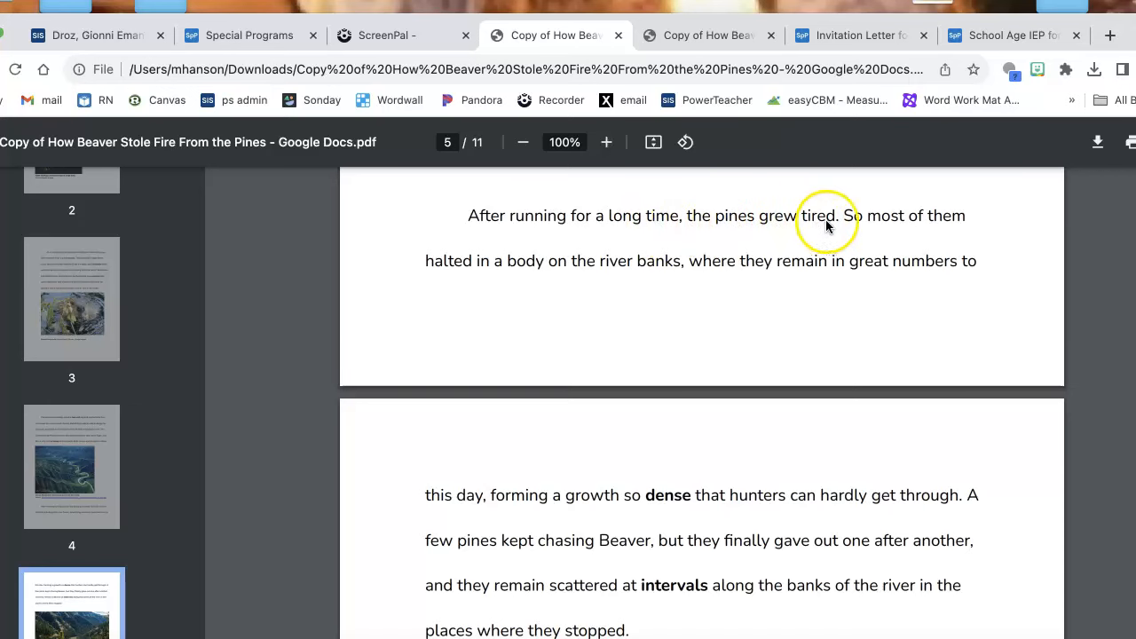
mouse_move(413, 293)
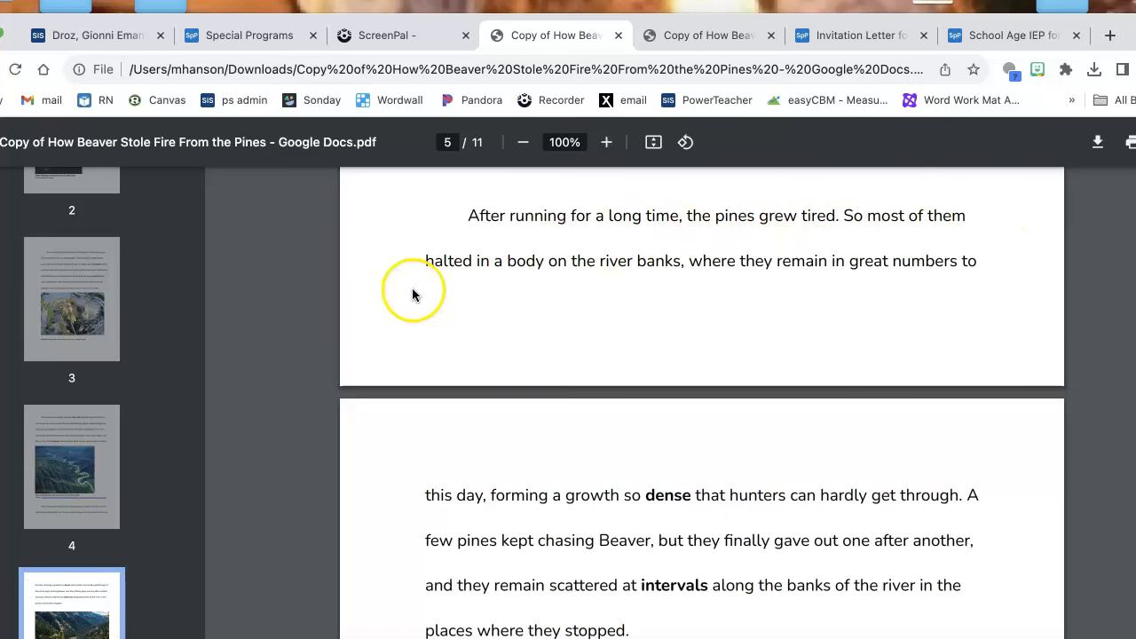
mouse_move(672, 272)
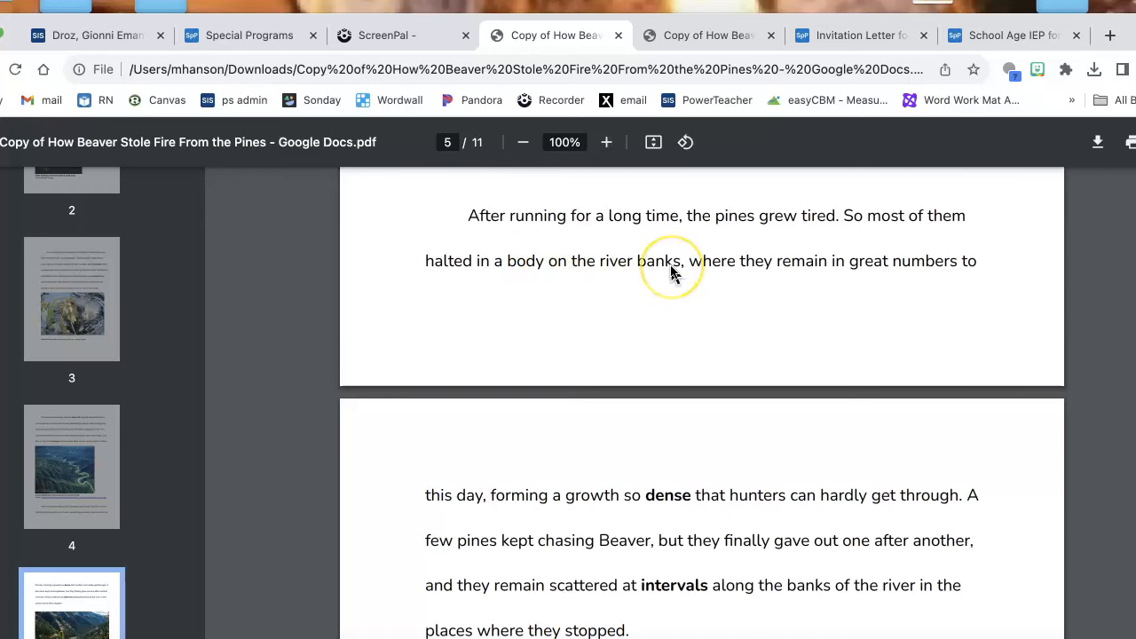
mouse_move(952, 261)
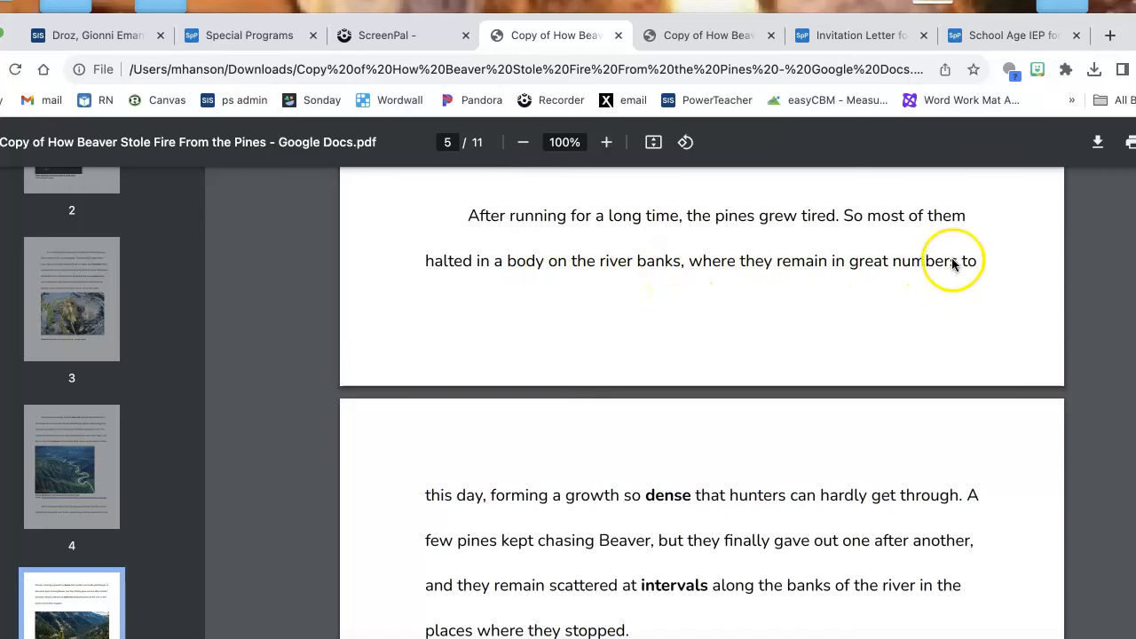
scroll("down", 3)
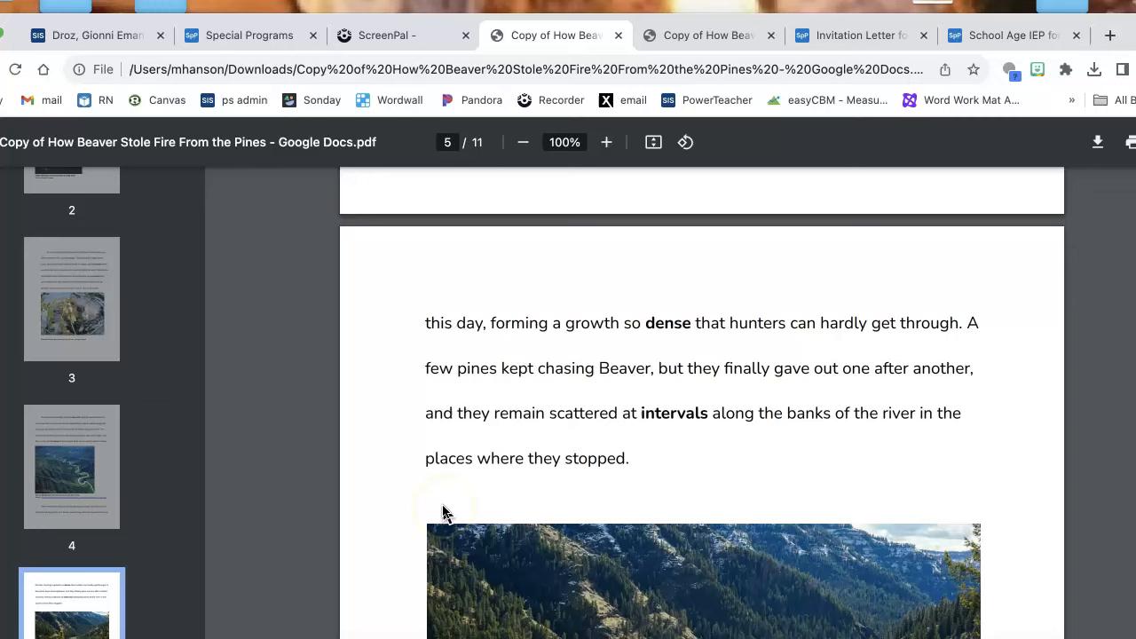
scroll("down", 3)
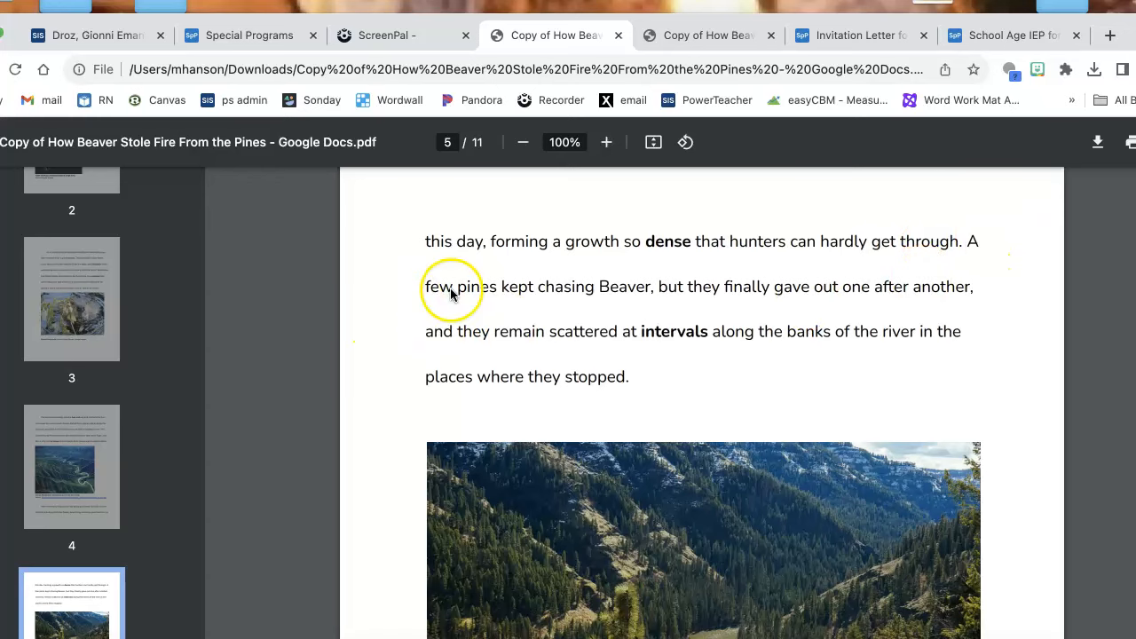
mouse_move(741, 291)
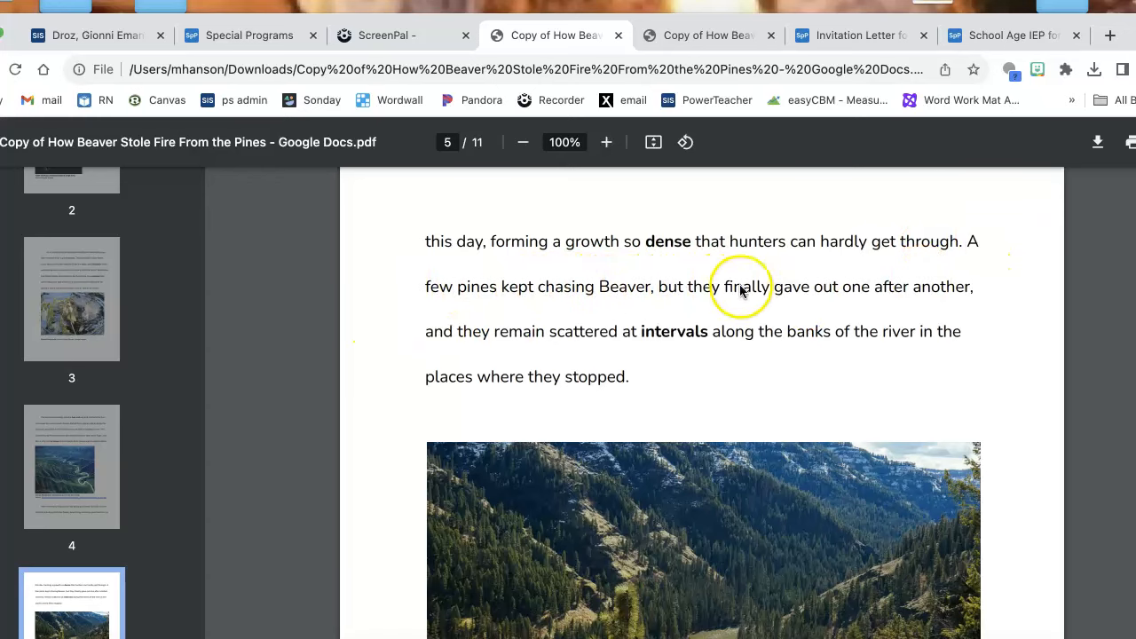
mouse_move(446, 343)
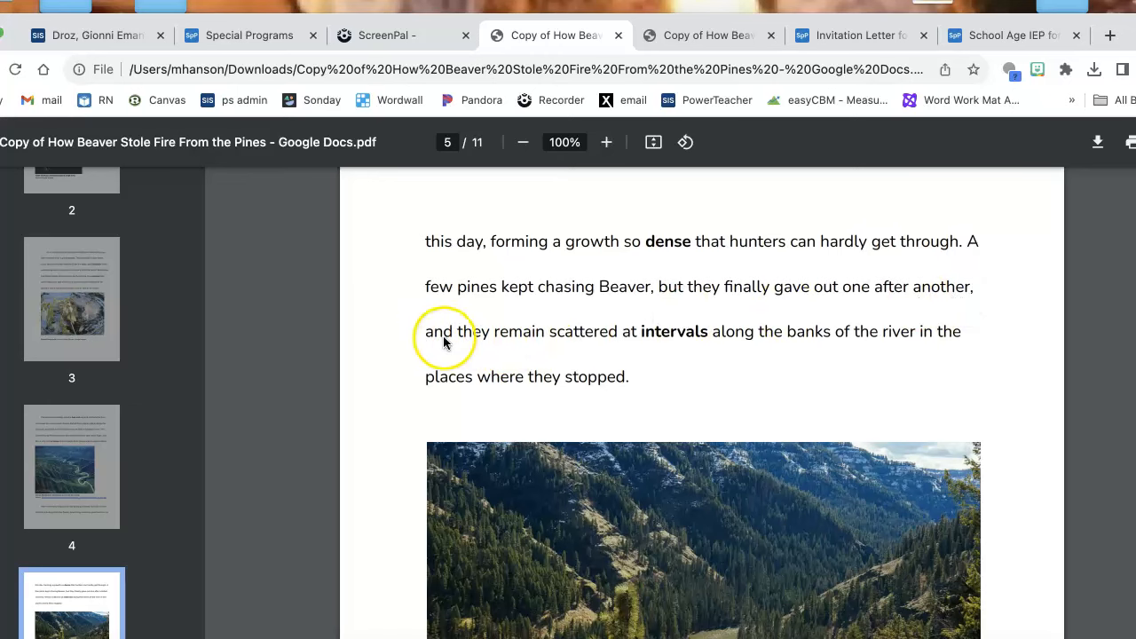
mouse_move(759, 344)
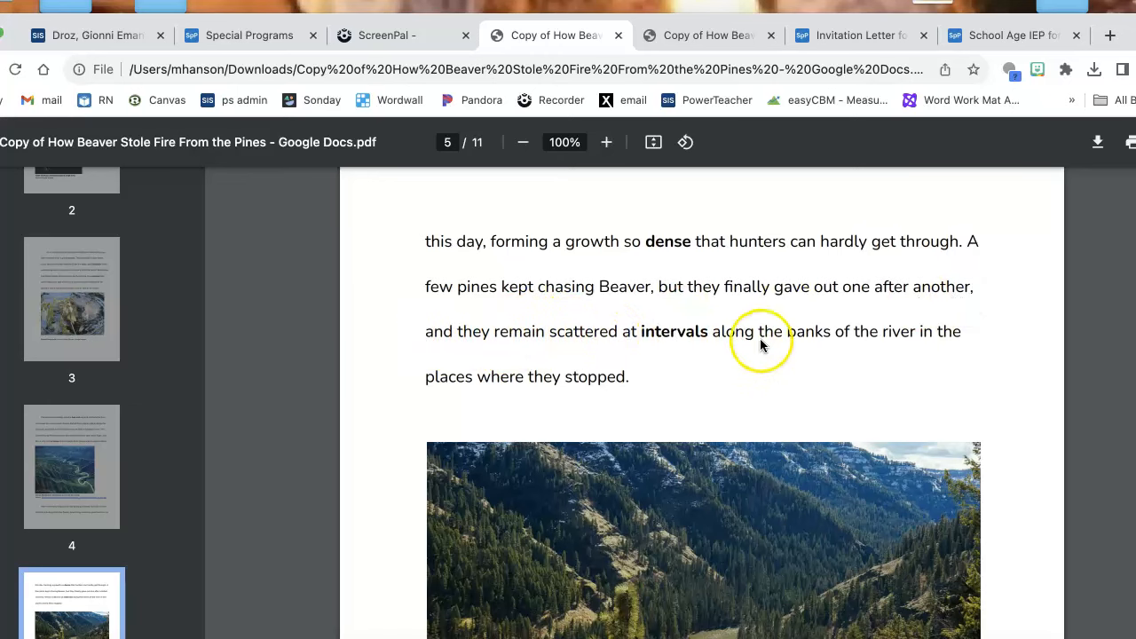
mouse_move(569, 382)
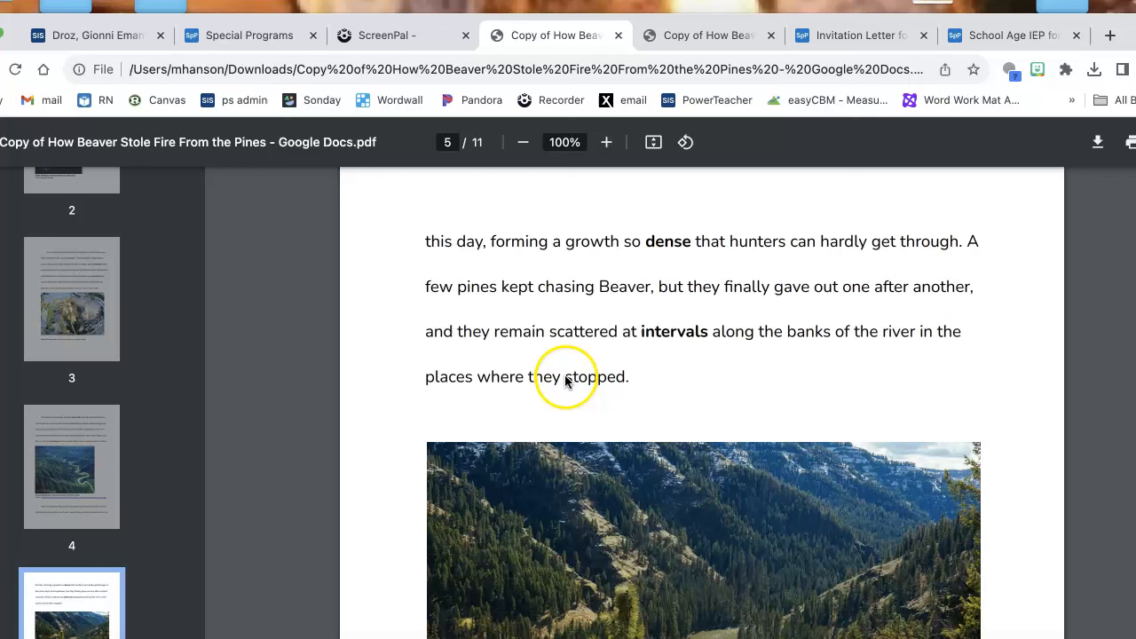
scroll("down", 3)
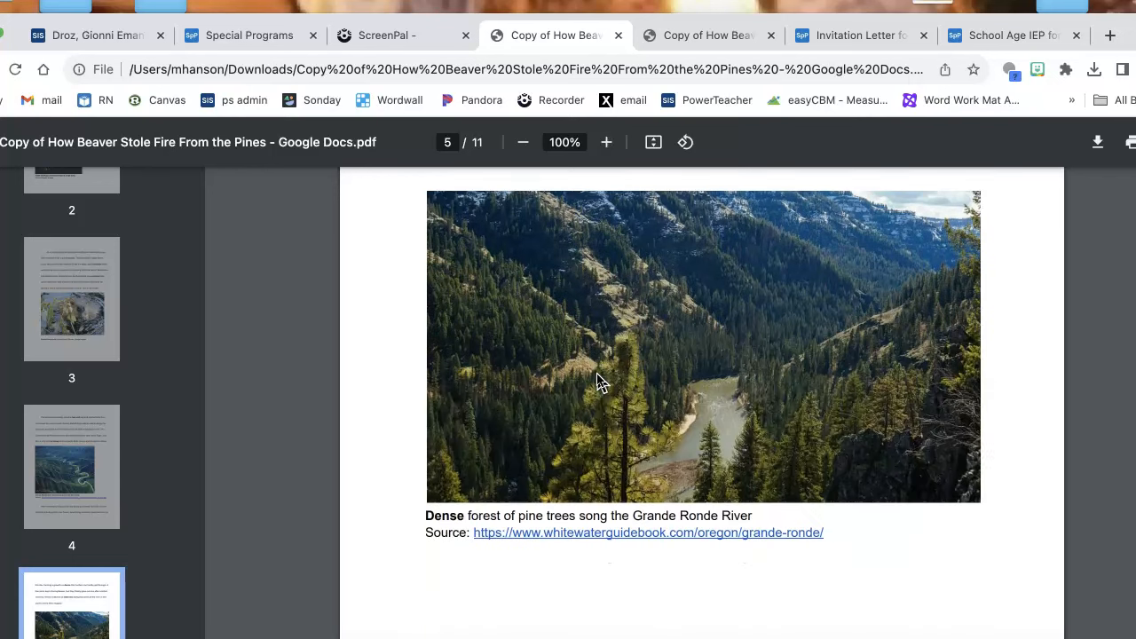
scroll("down", 3)
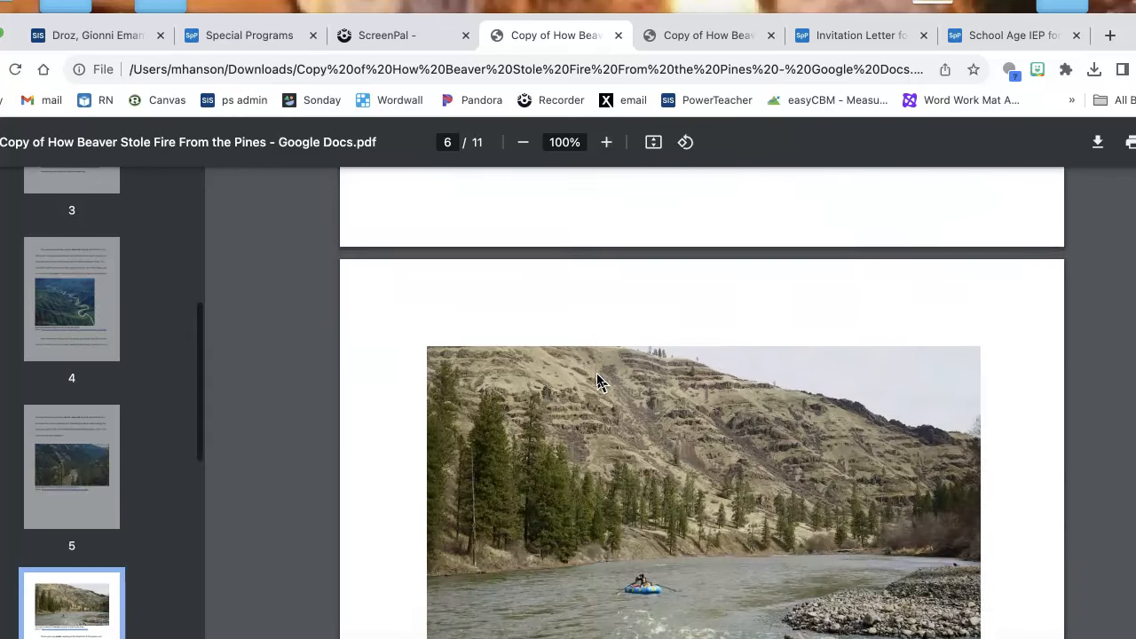
scroll("down", 3)
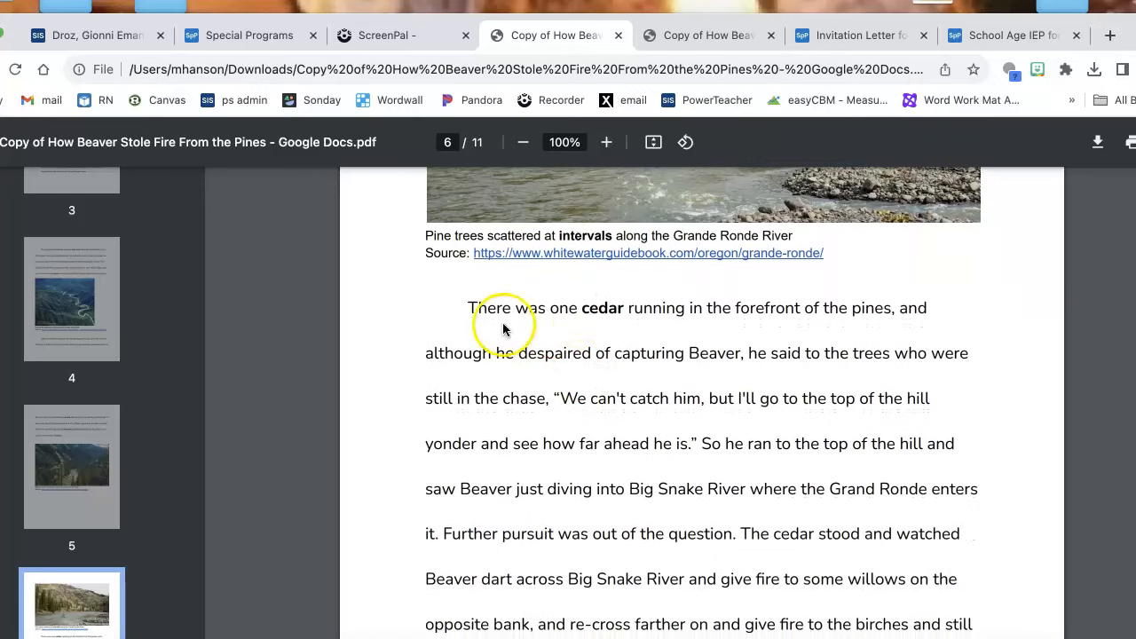
mouse_move(850, 312)
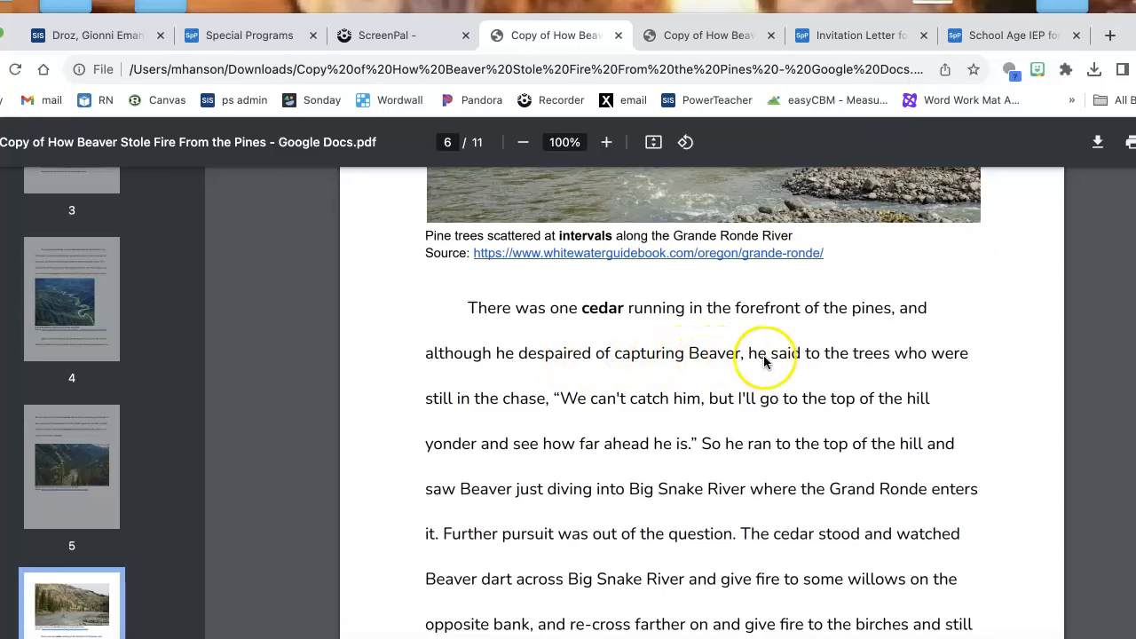
mouse_move(471, 418)
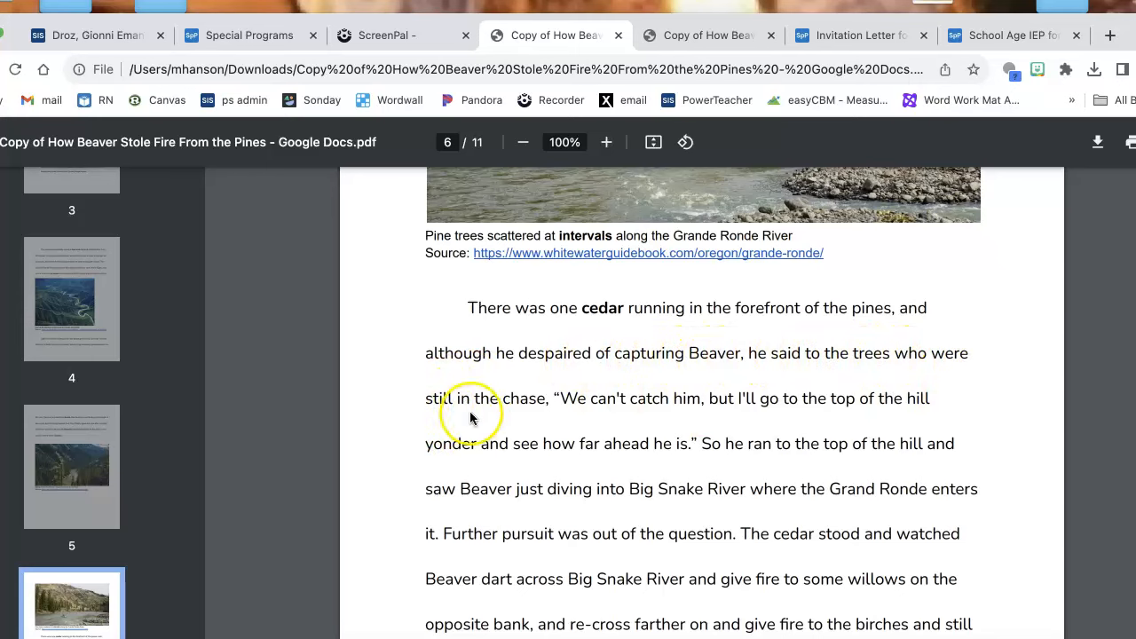
mouse_move(684, 402)
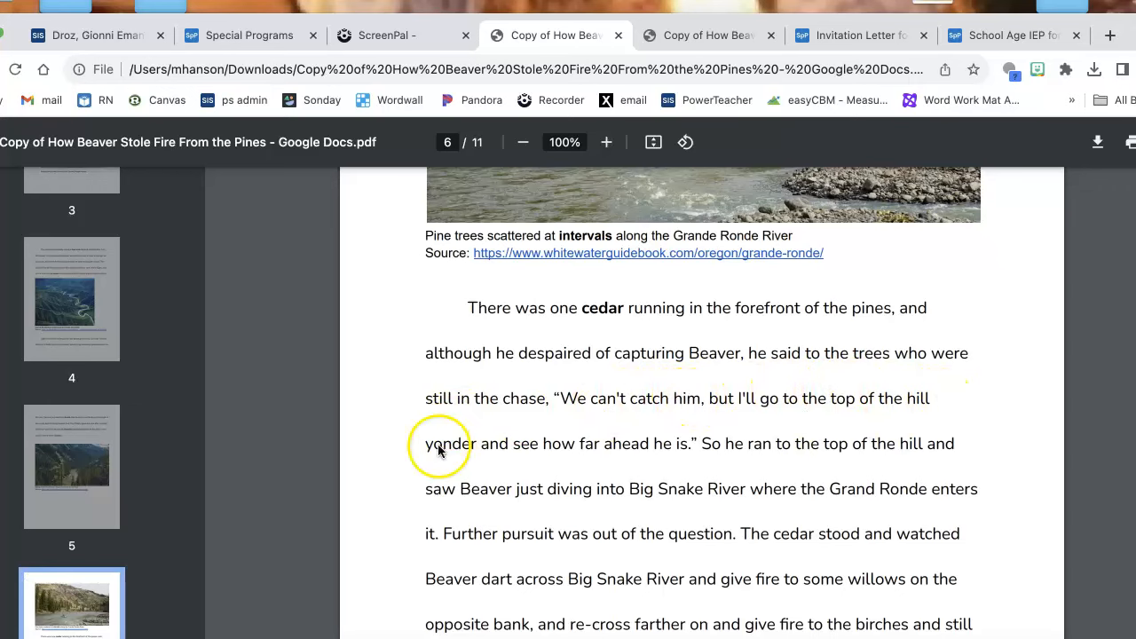
mouse_move(666, 448)
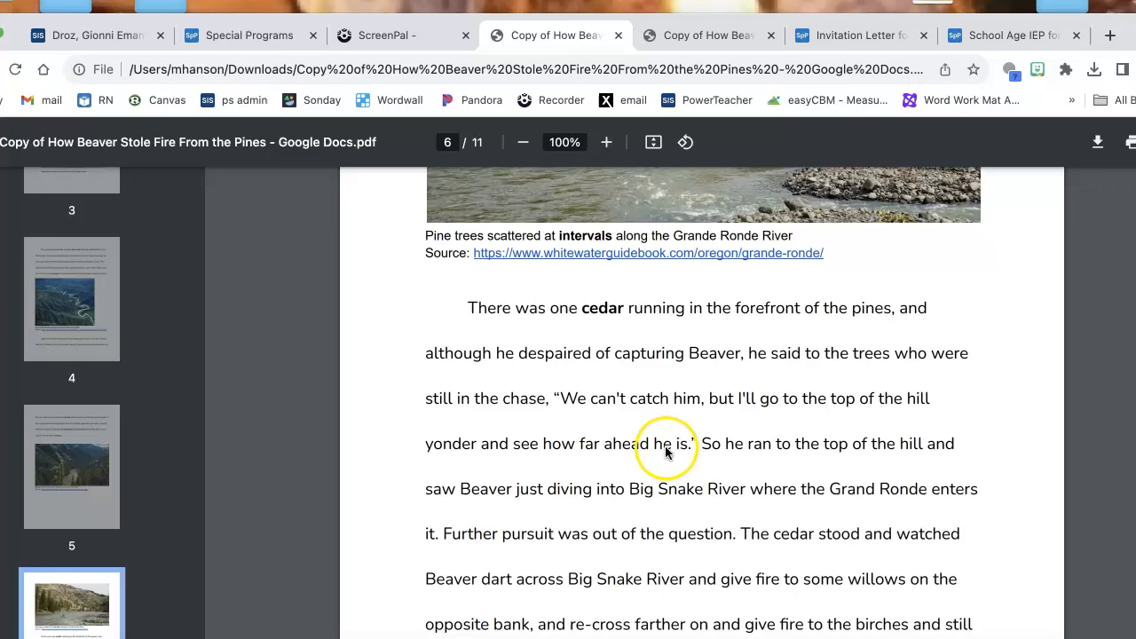
mouse_move(893, 459)
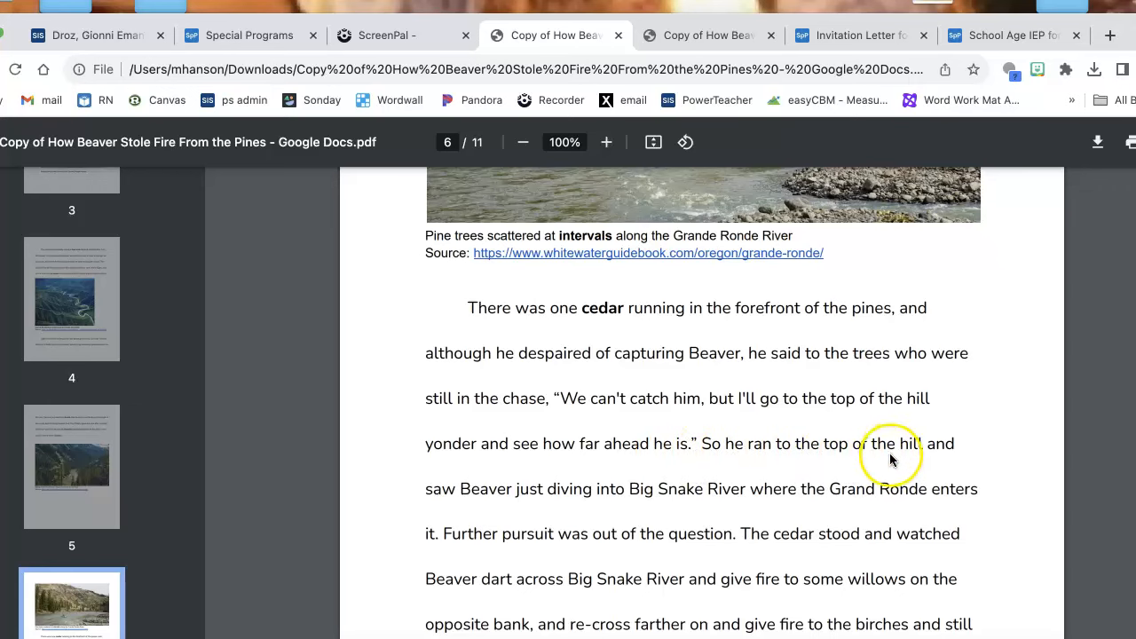
mouse_move(669, 502)
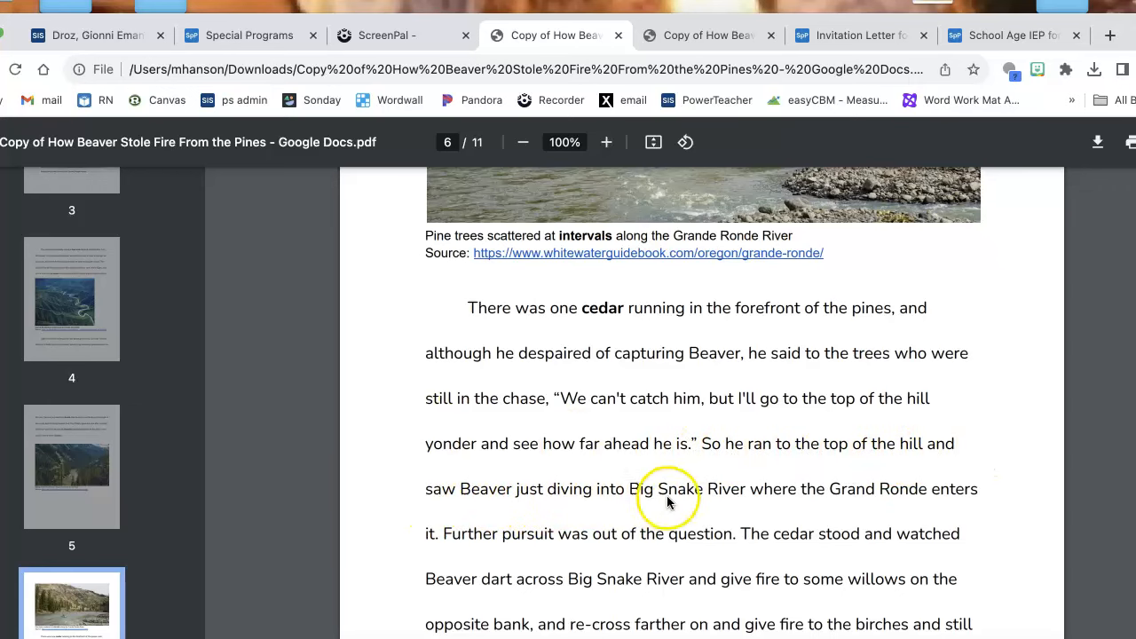
mouse_move(890, 491)
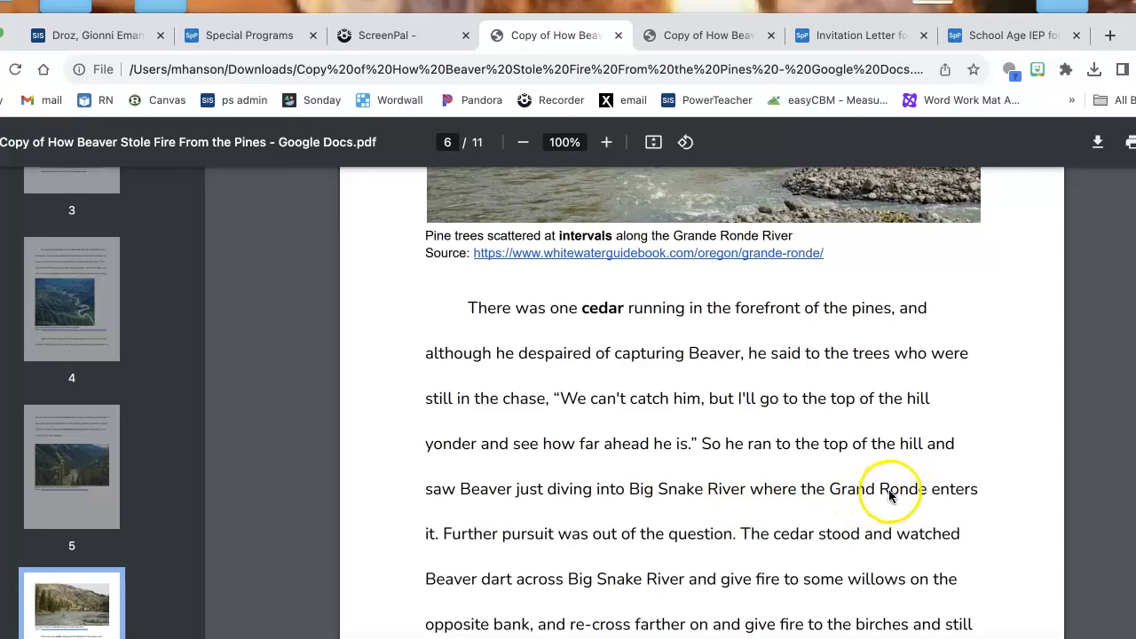
mouse_move(465, 542)
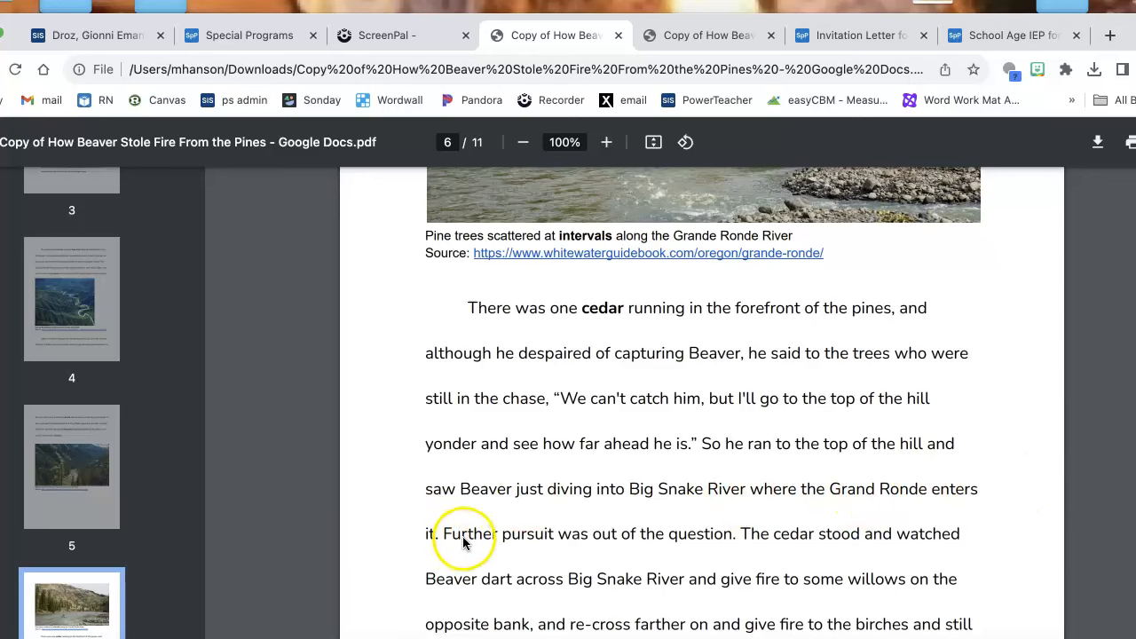
scroll("down", 3)
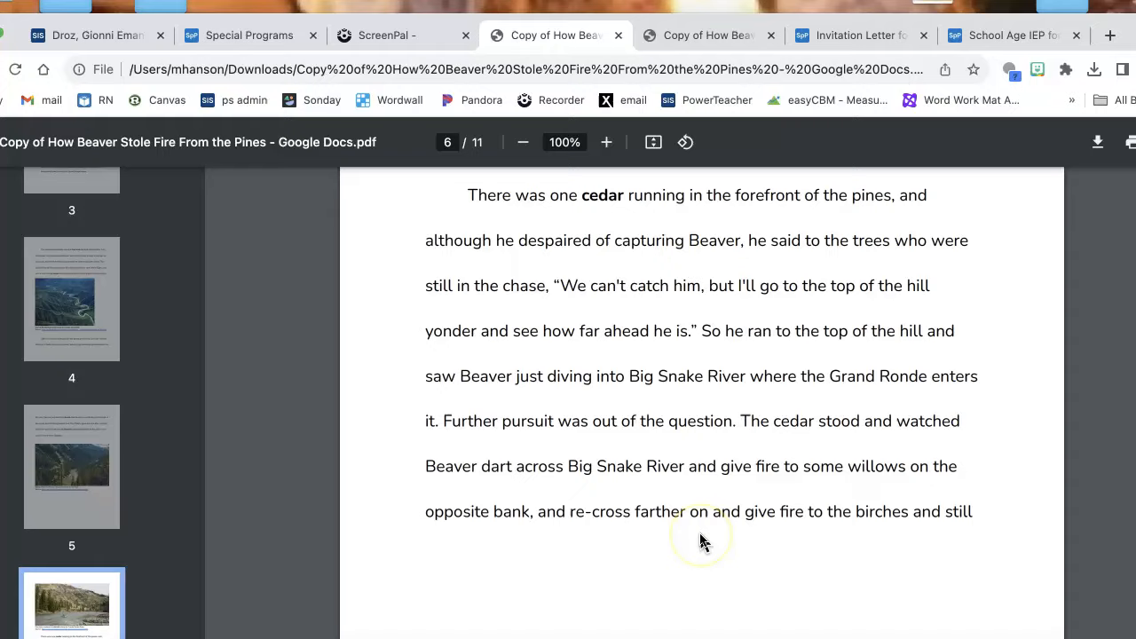
scroll("down", 3)
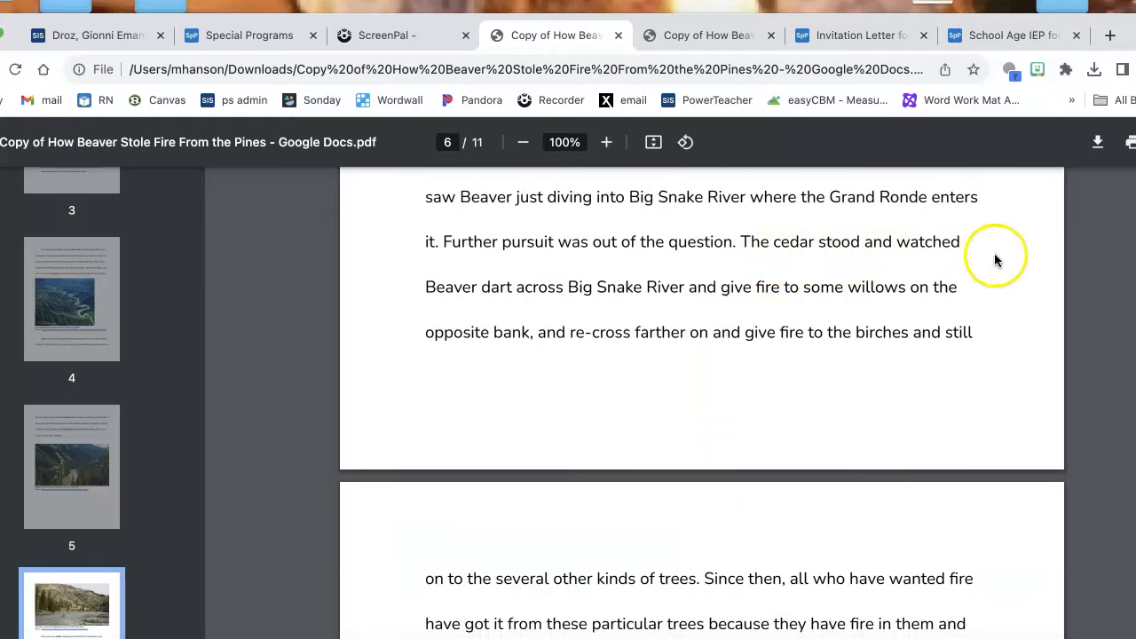
mouse_move(647, 291)
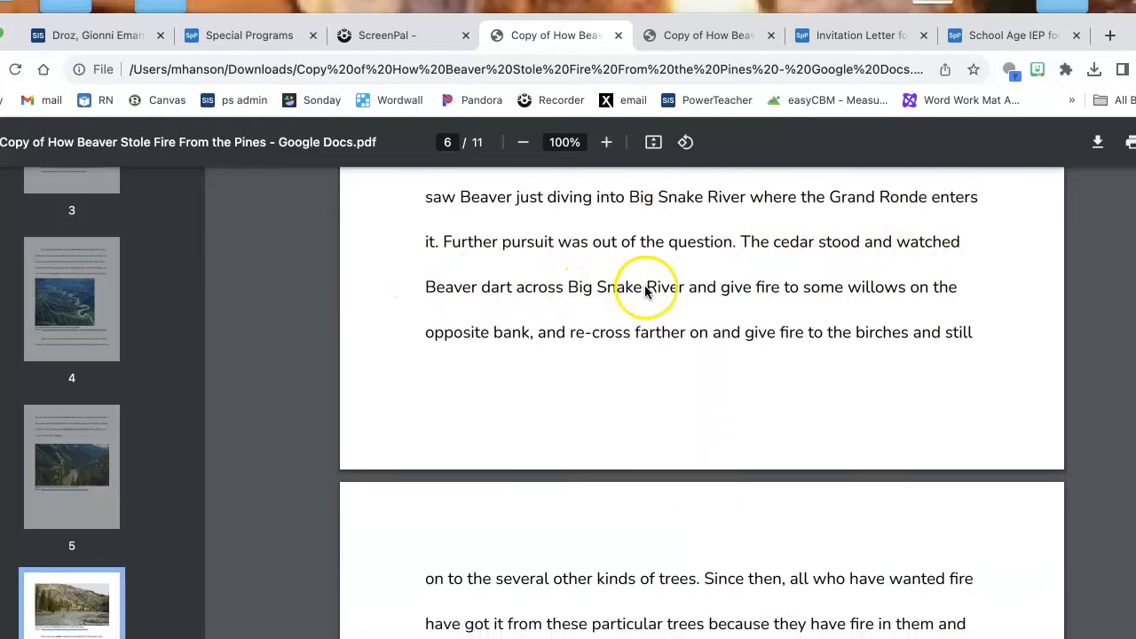
mouse_move(867, 287)
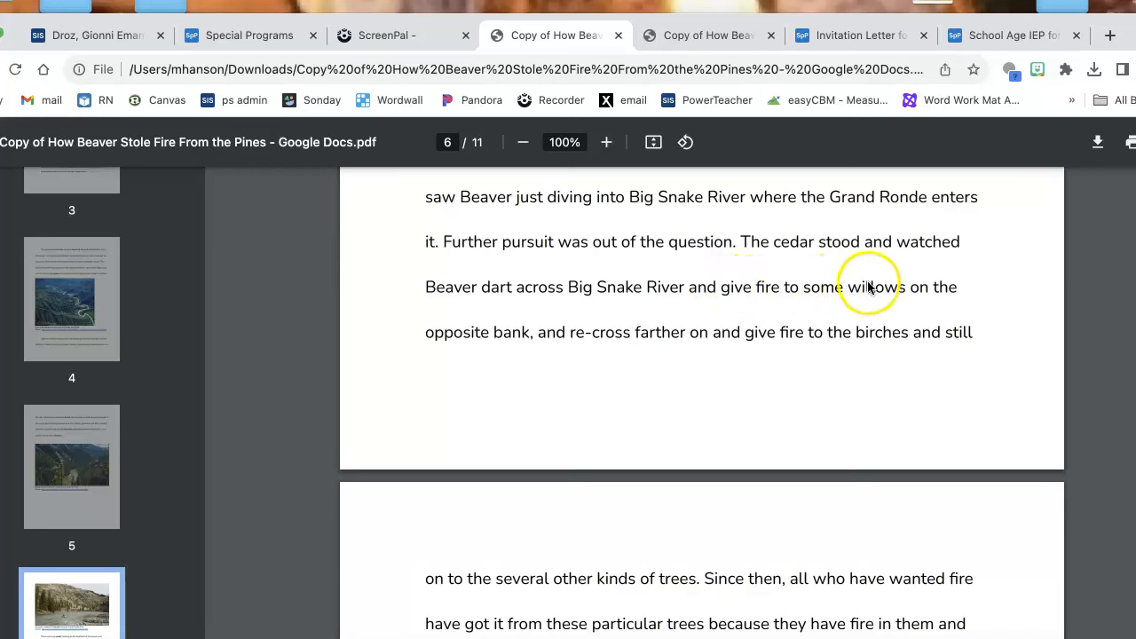
mouse_move(557, 344)
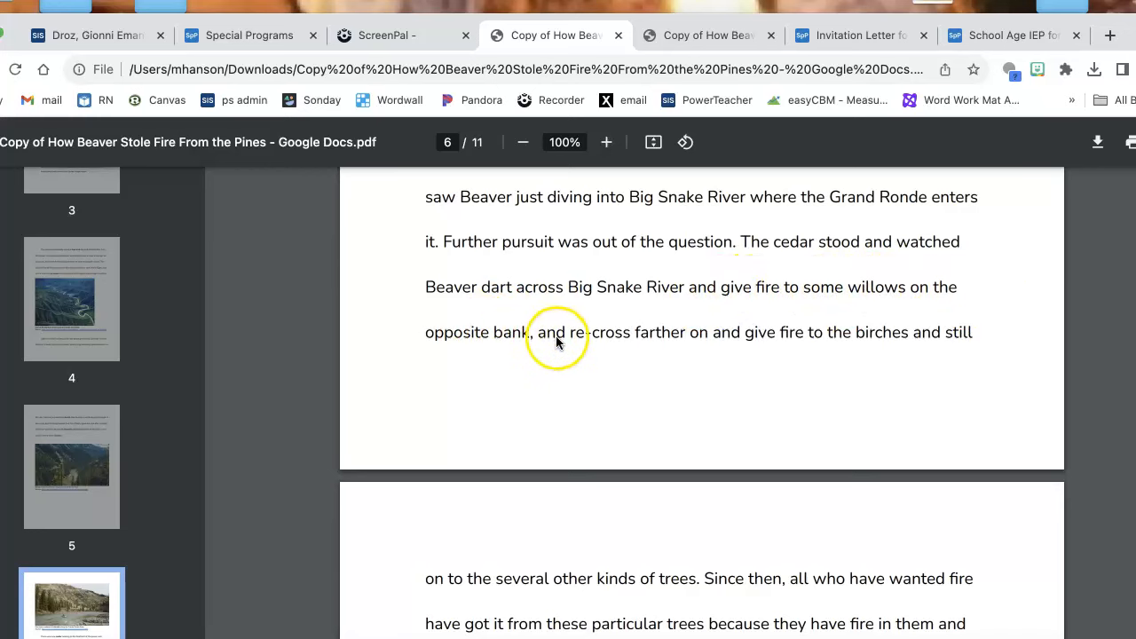
mouse_move(733, 341)
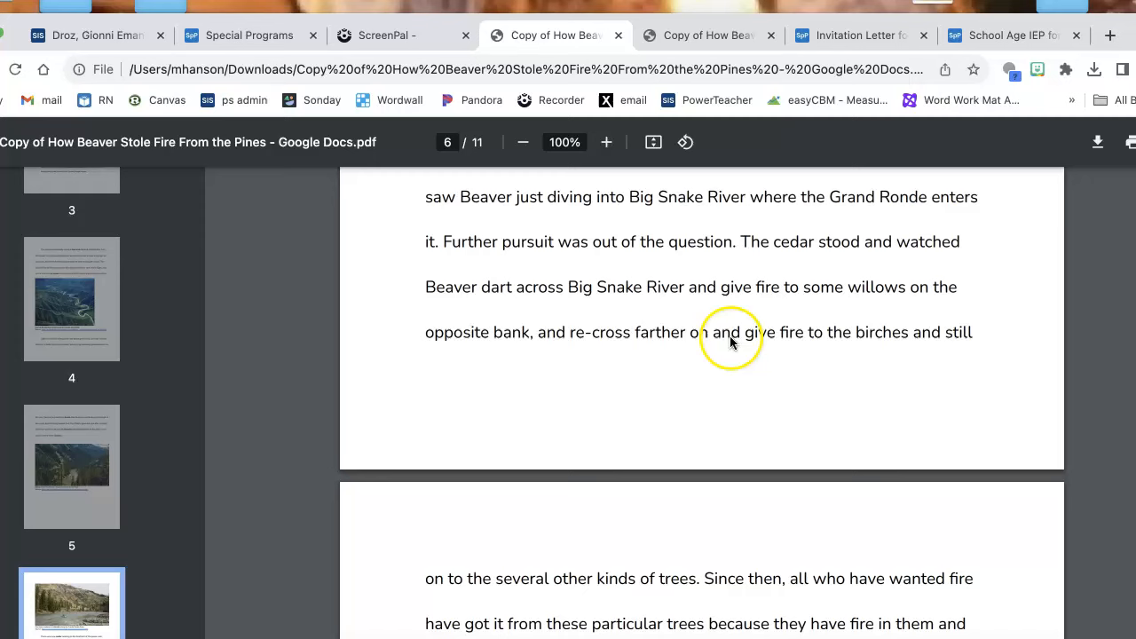
scroll("down", 3)
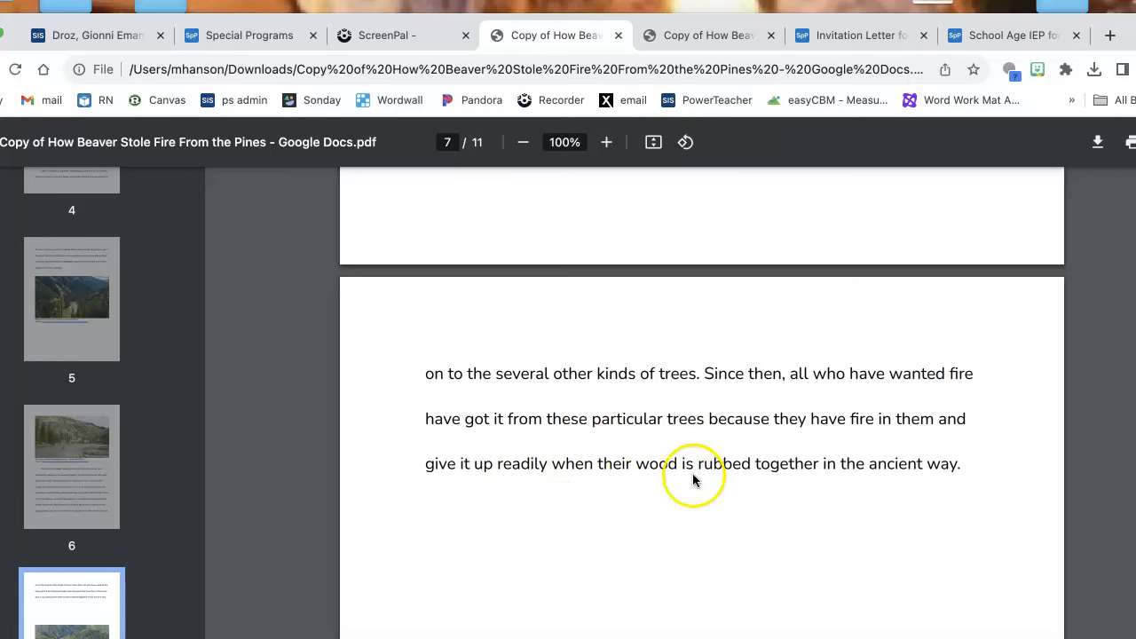
scroll("down", 3)
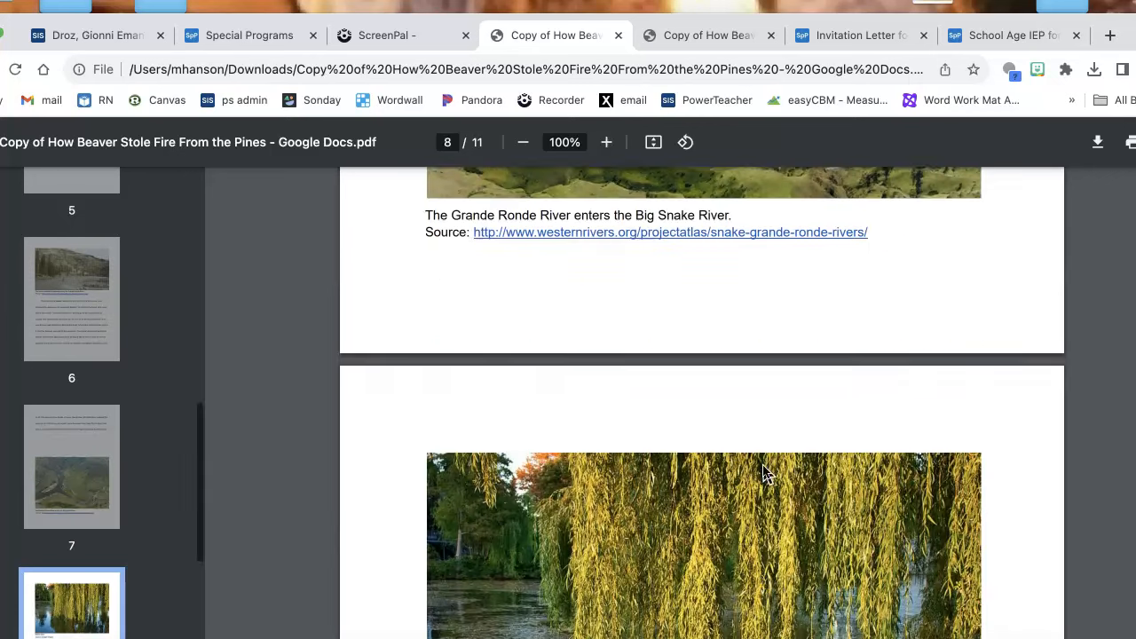
scroll("down", 3)
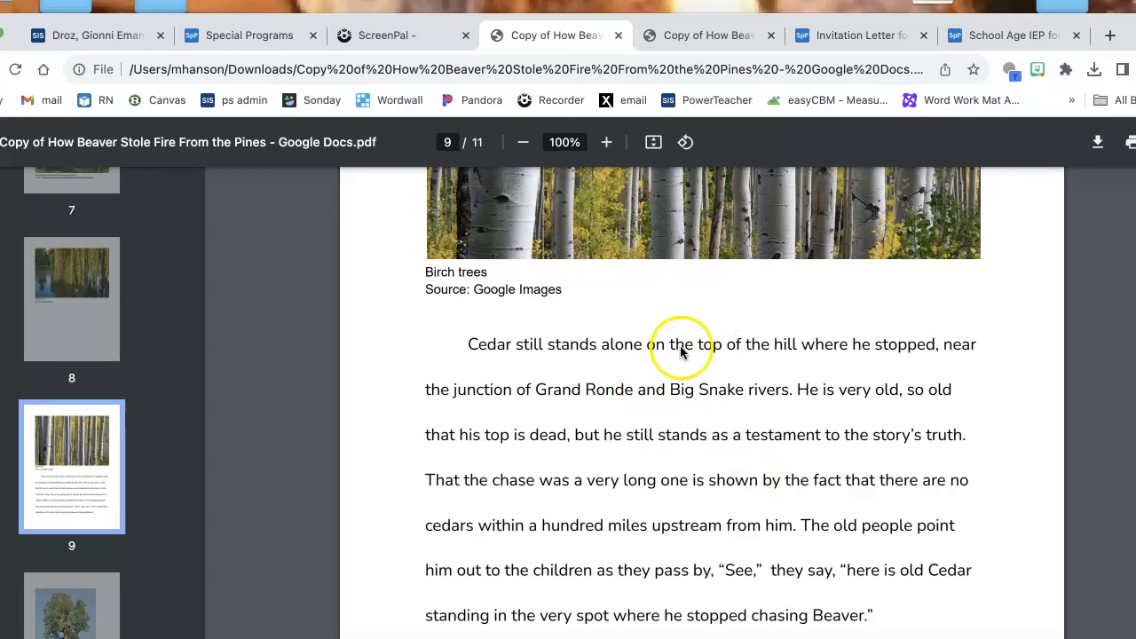
mouse_move(802, 345)
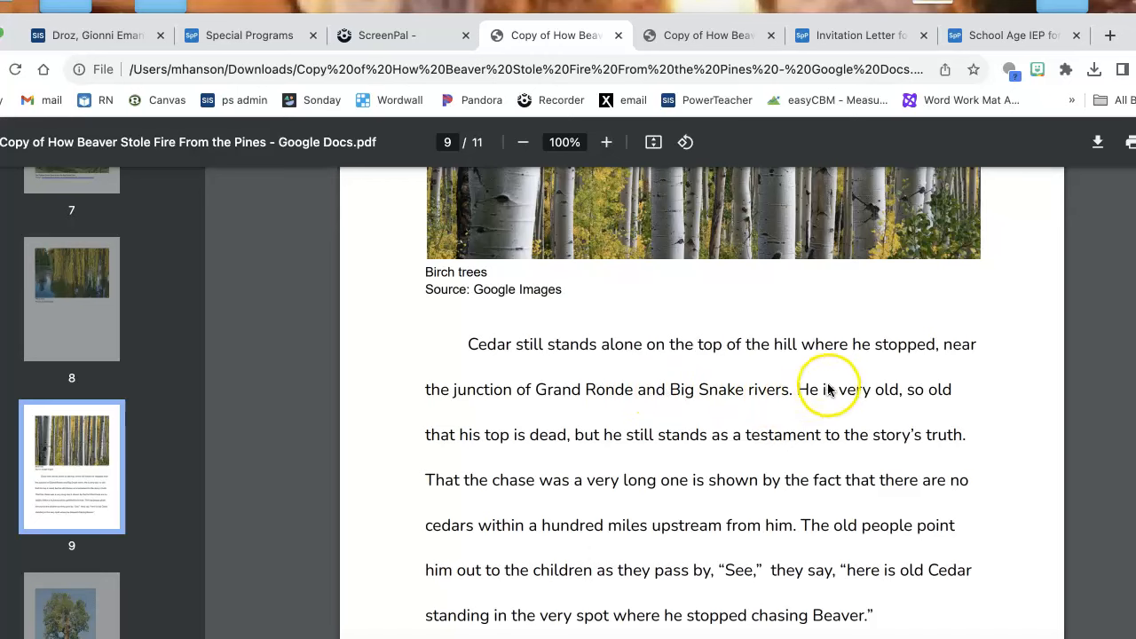
mouse_move(435, 444)
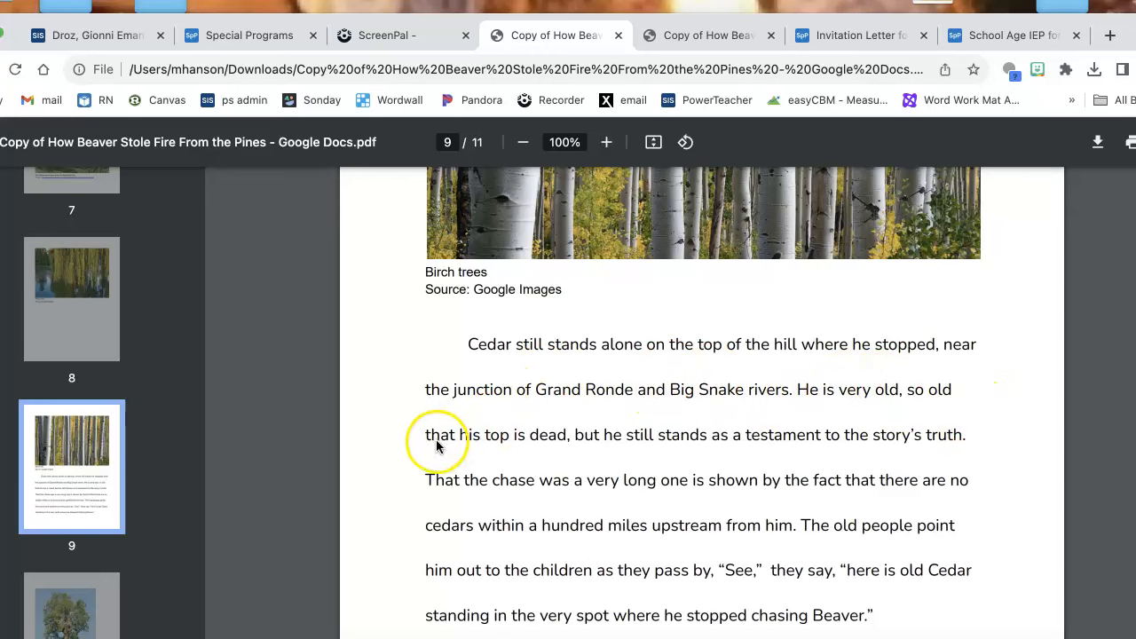
mouse_move(688, 441)
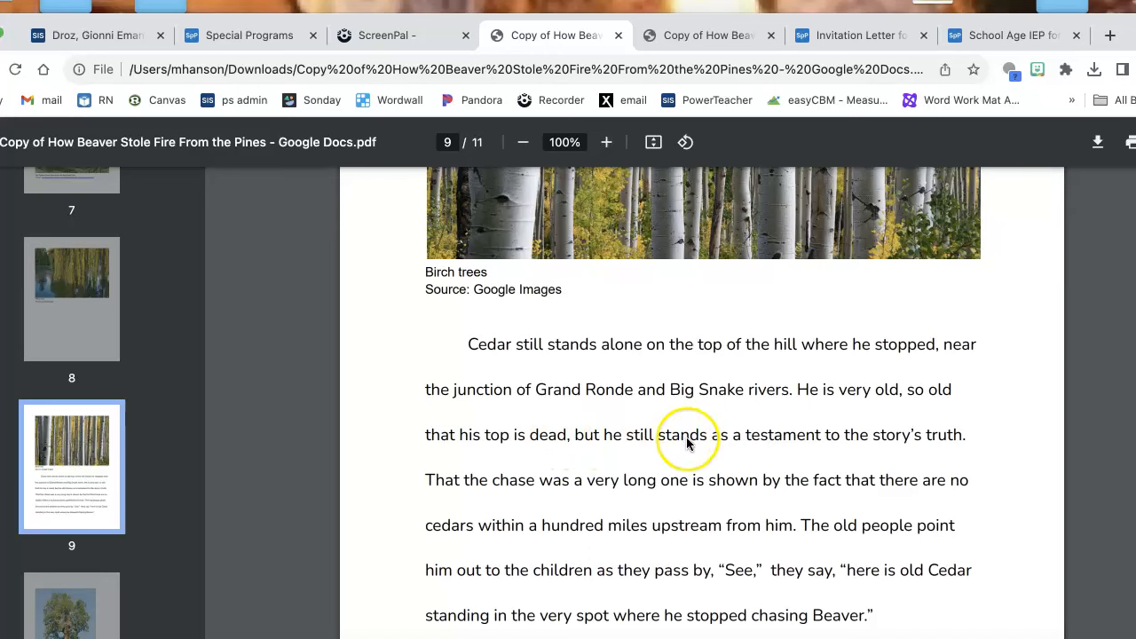
mouse_move(966, 453)
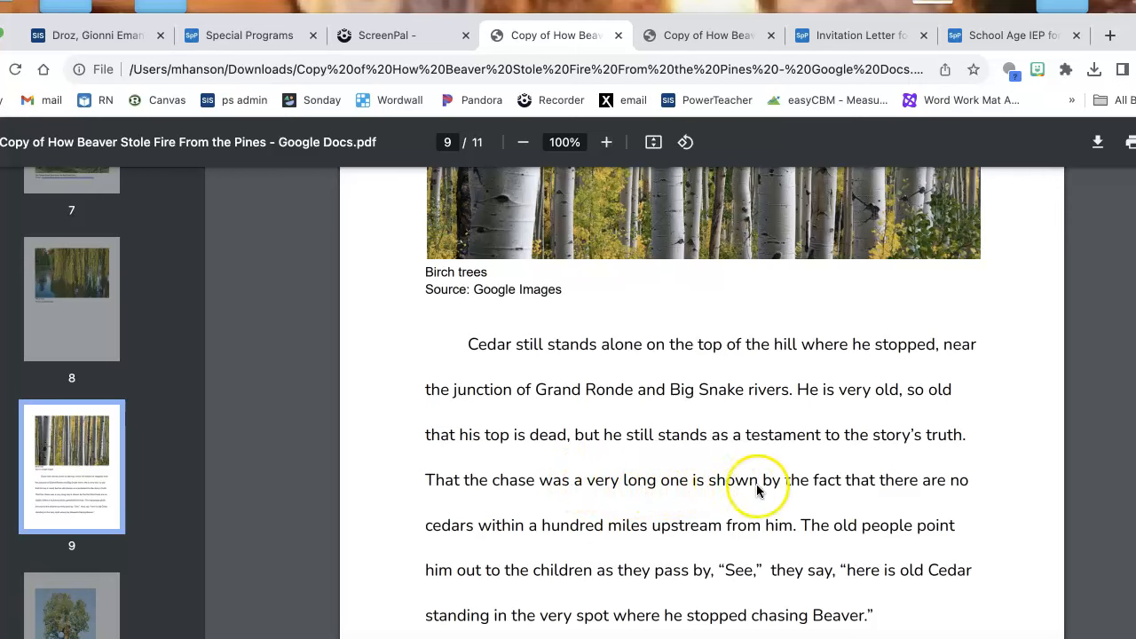
mouse_move(444, 516)
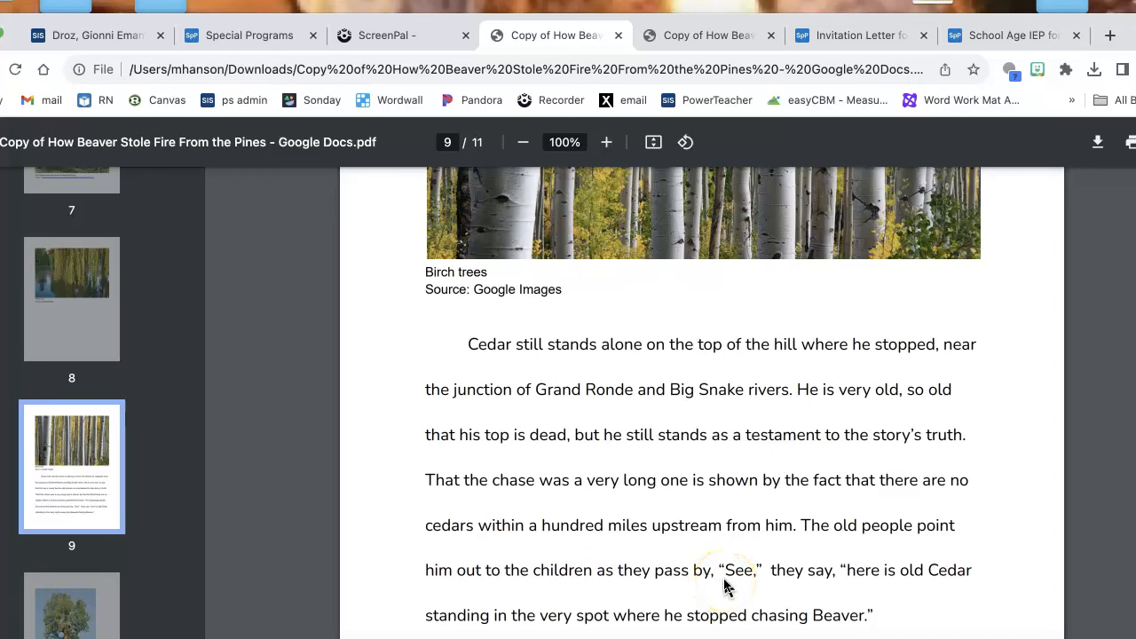
scroll("down", 3)
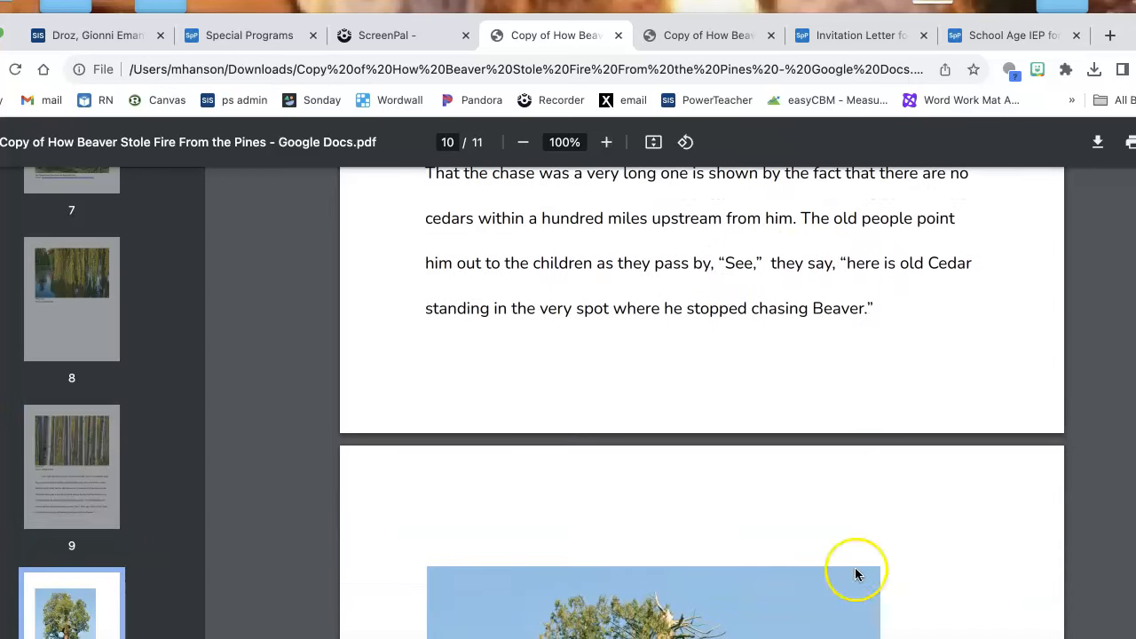